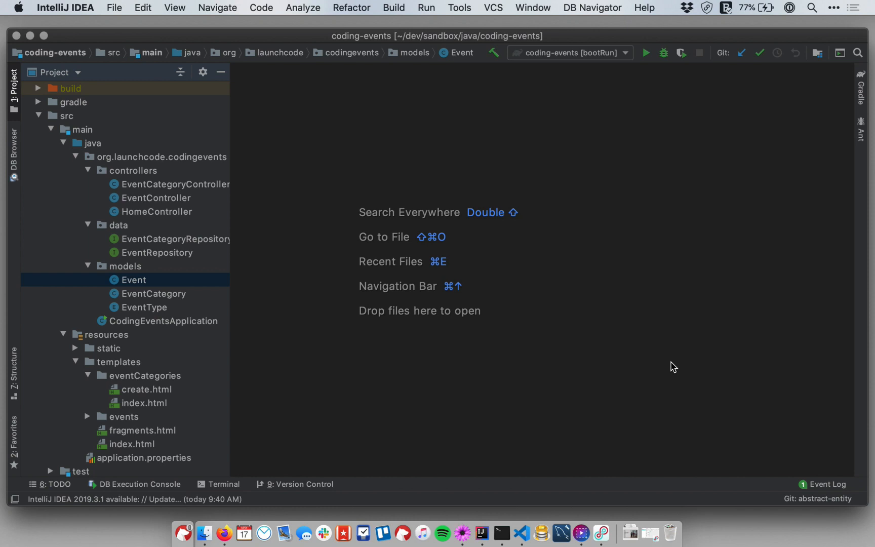
mouse_move(240, 313)
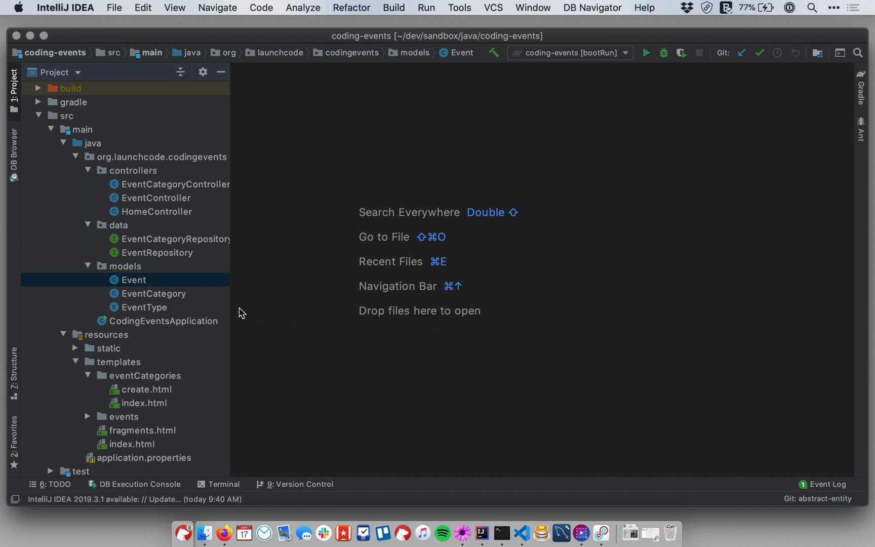
mouse_move(311, 288)
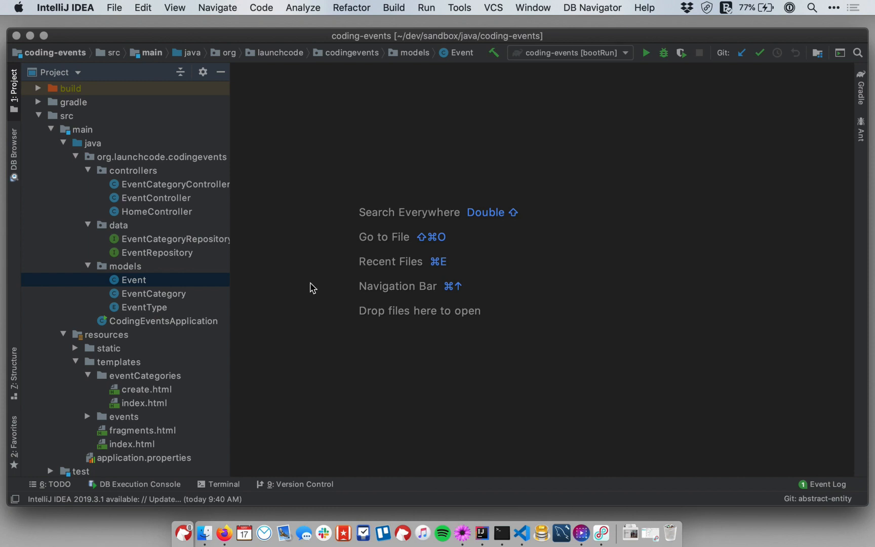
mouse_move(223, 299)
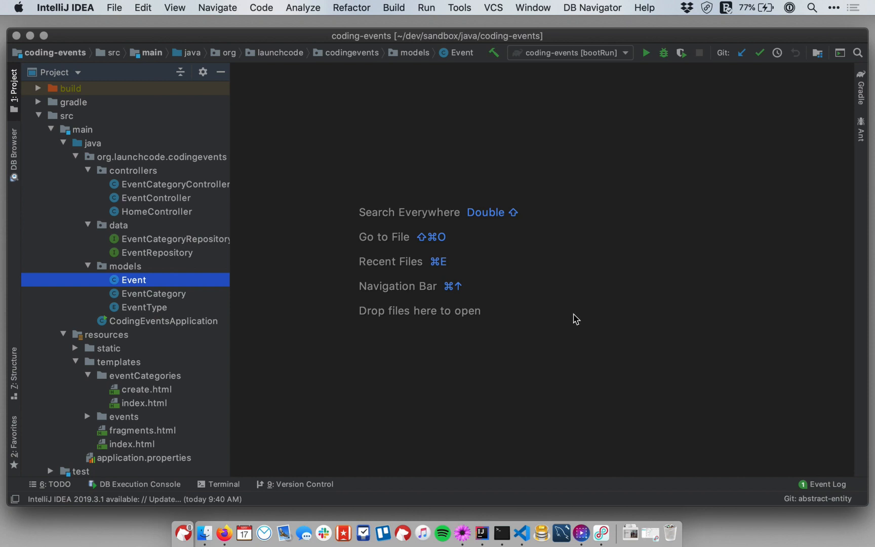
- Open Event.java from the models package in the Project tree
double_click(133, 280)
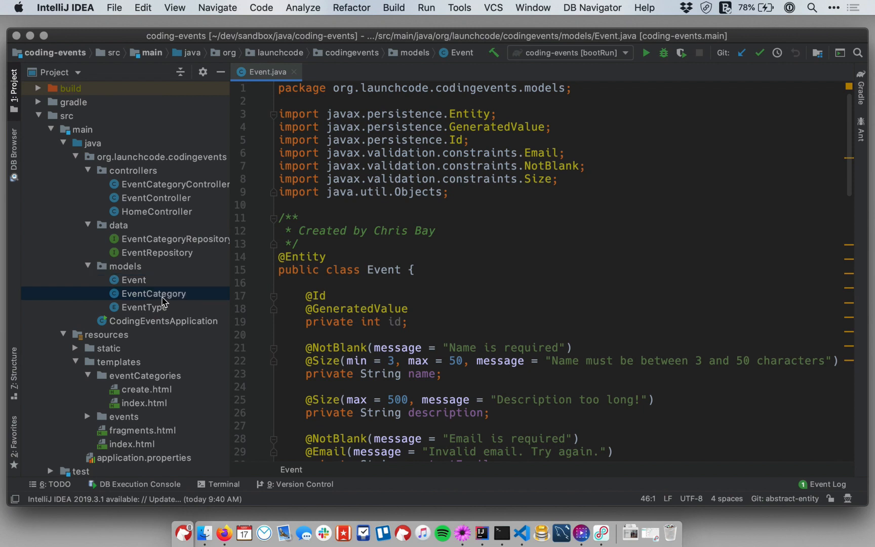
- Open EventCategory.java and compare its id field and equals/hashCode with those in Event.java
double_click(152, 293)
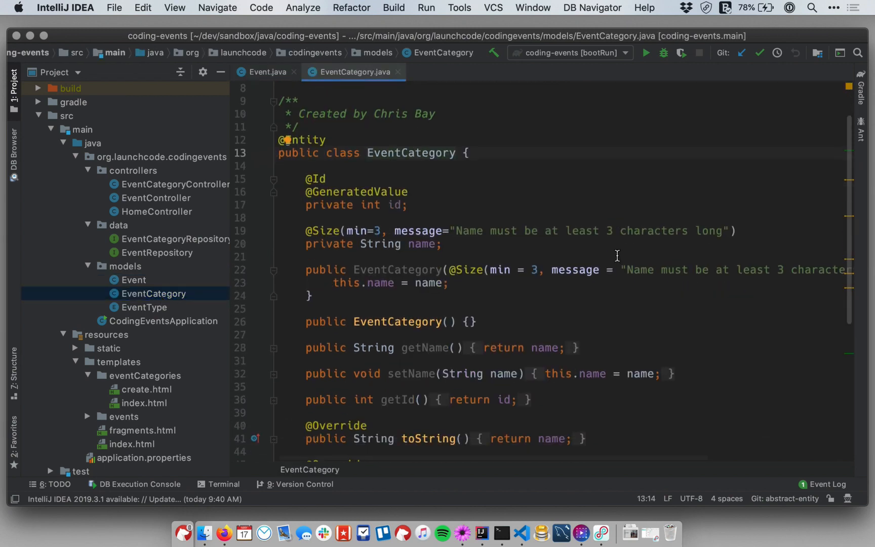
scroll(down, 3)
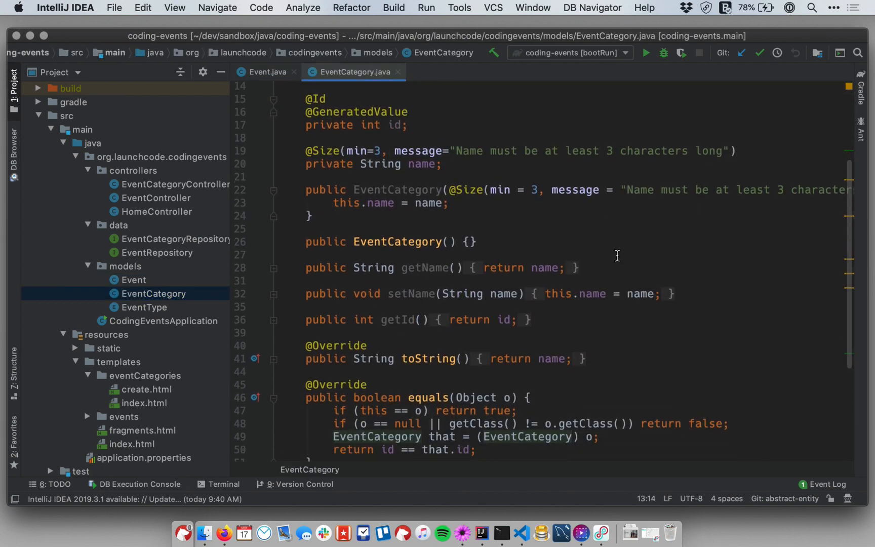
mouse_move(276, 101)
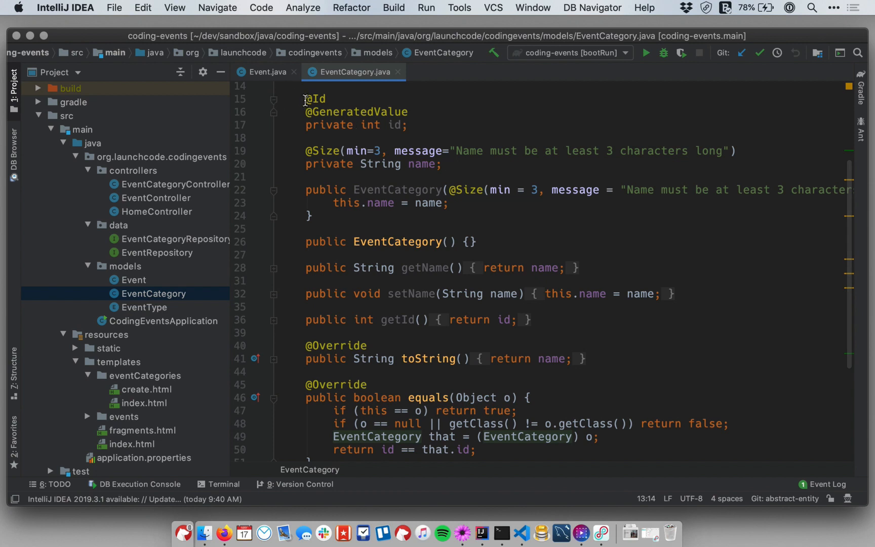
mouse_move(350, 115)
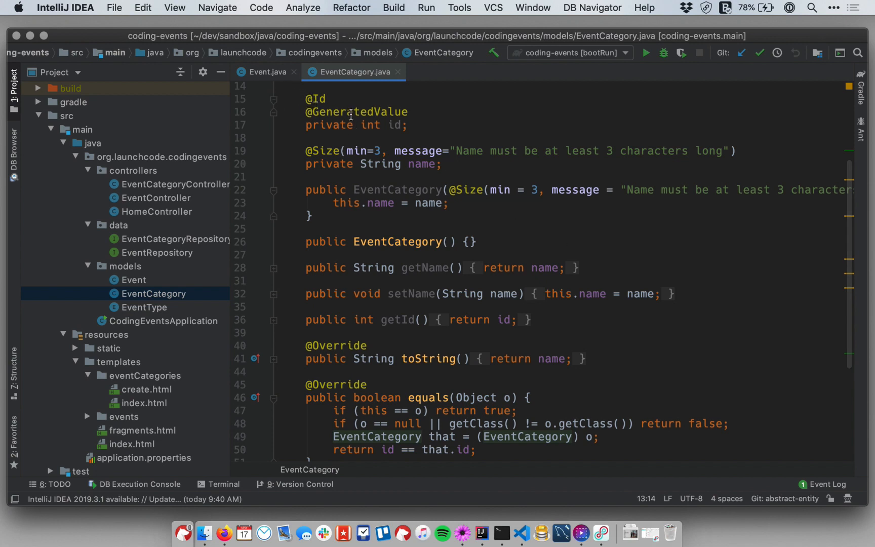
mouse_move(262, 72)
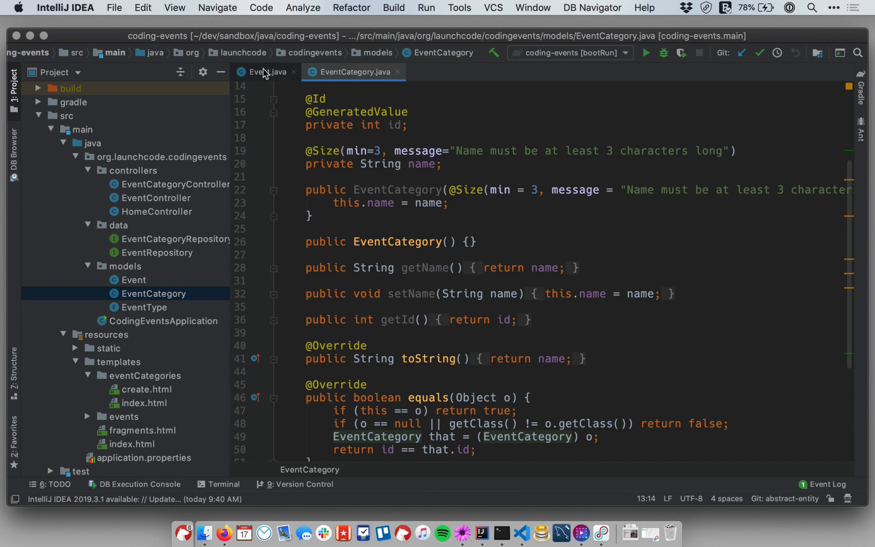
click(266, 72)
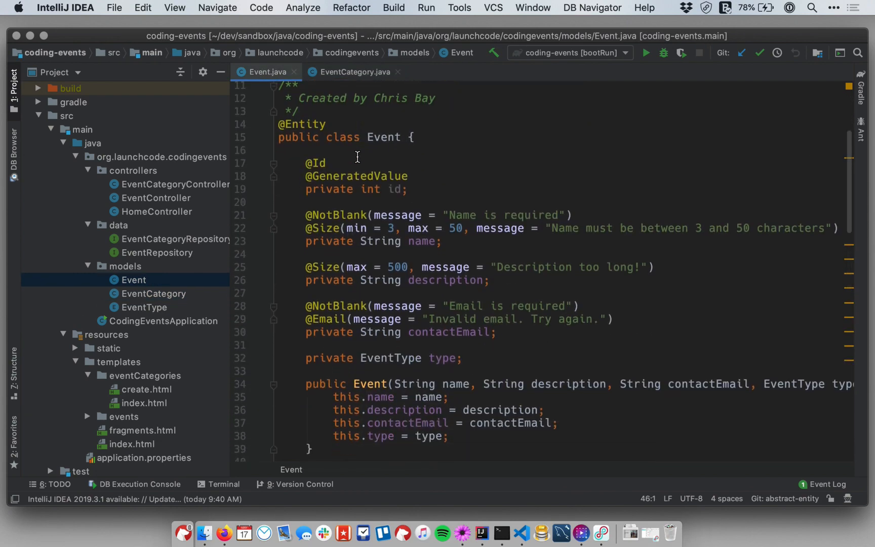
scroll(down, 3)
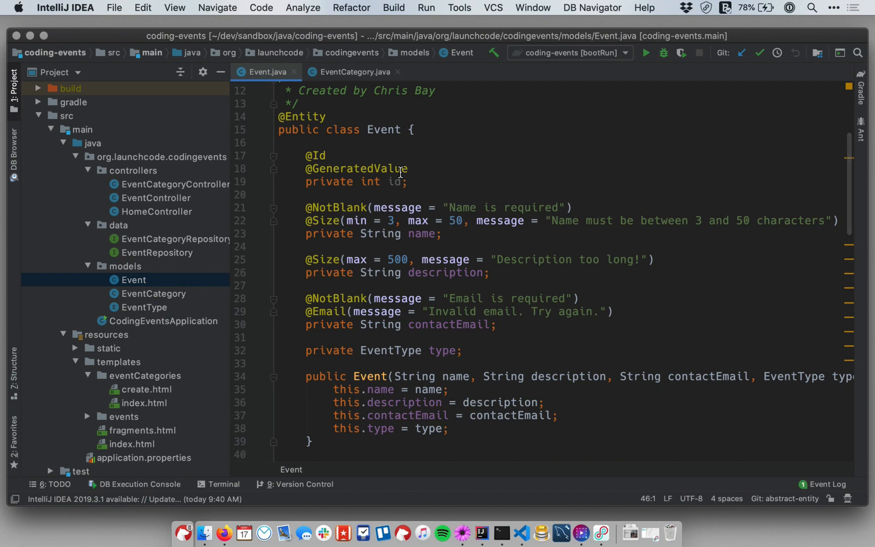
mouse_move(473, 239)
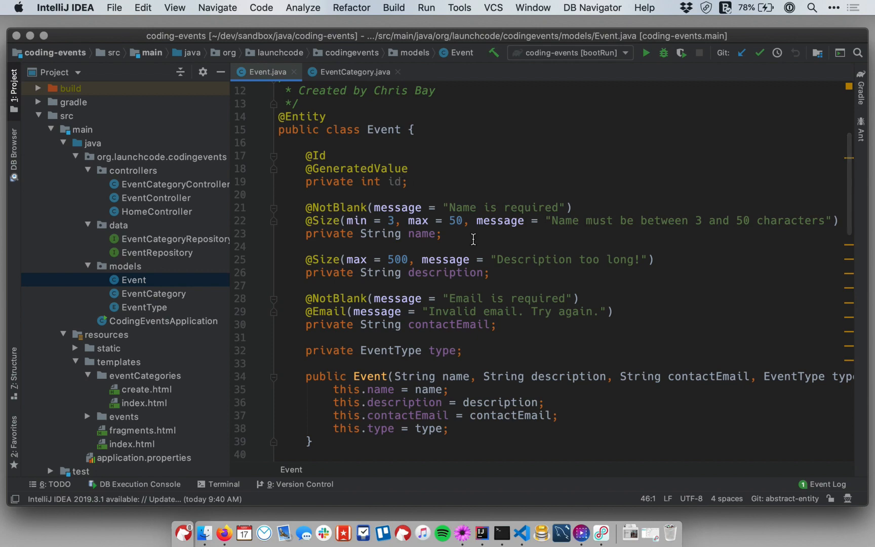
scroll(down, 3)
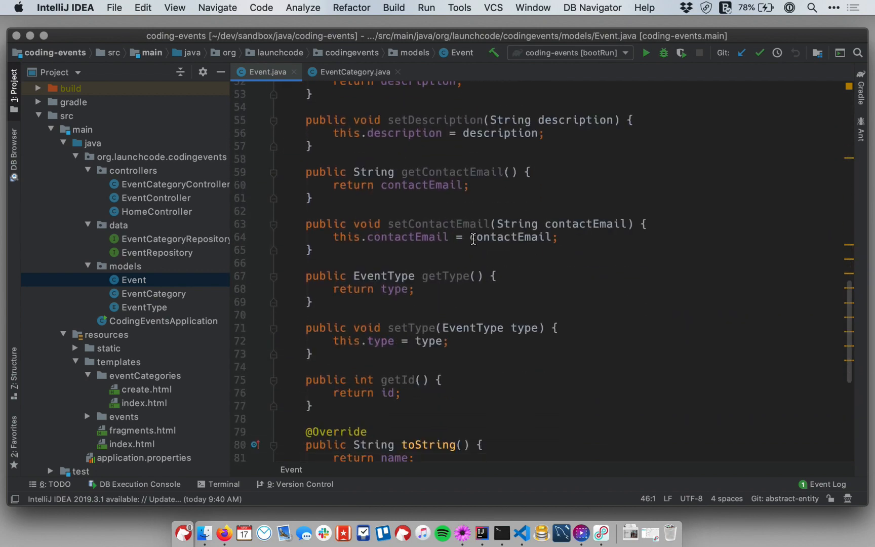
scroll(down, 3)
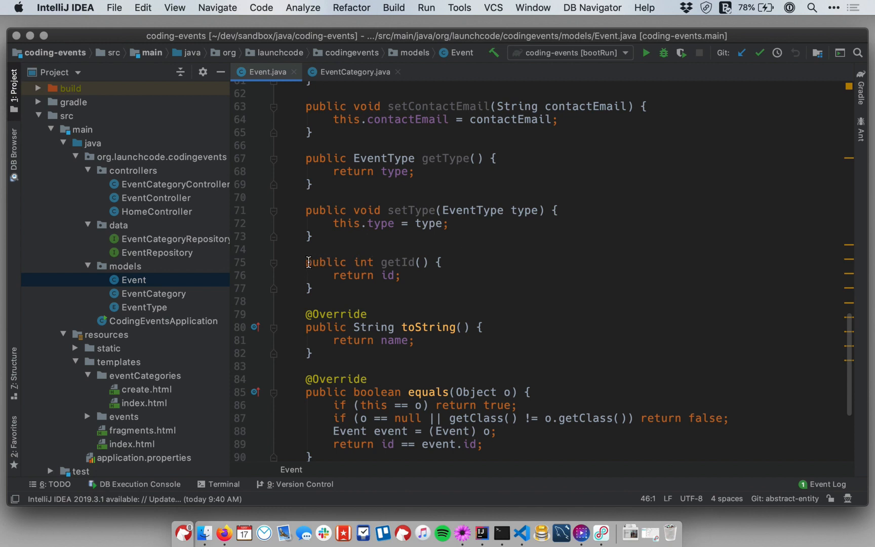
scroll(down, 3)
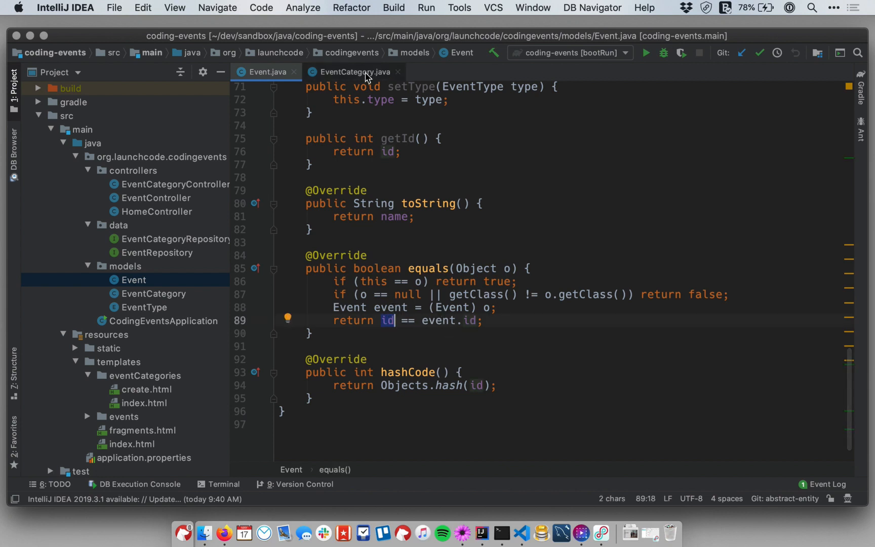
click(353, 72)
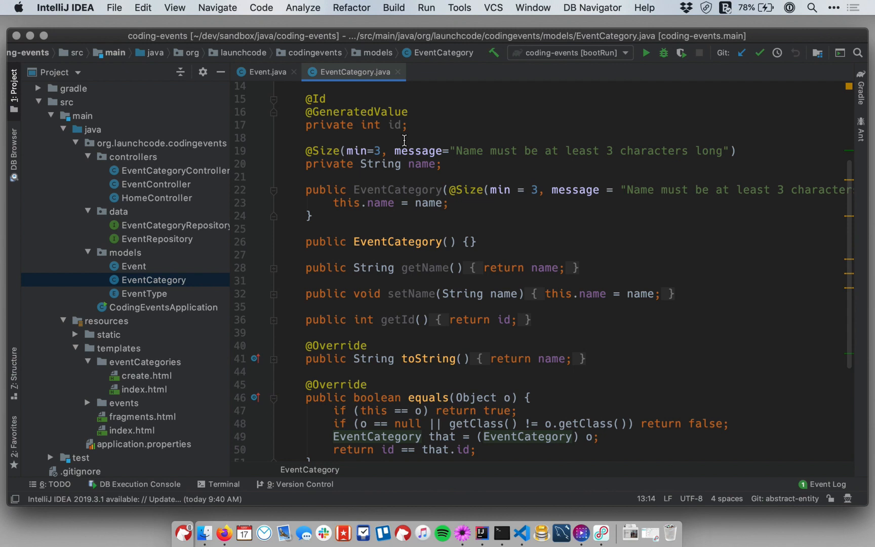
scroll(down, 3)
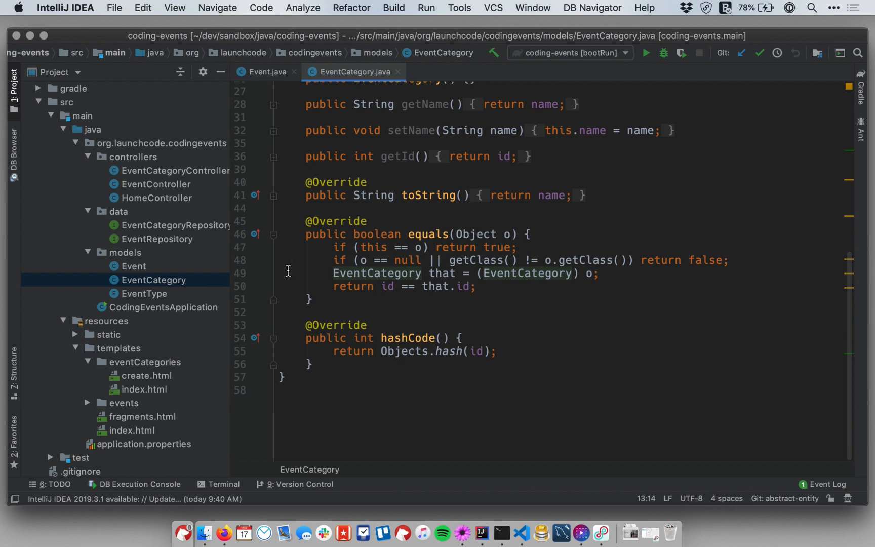
mouse_move(133, 259)
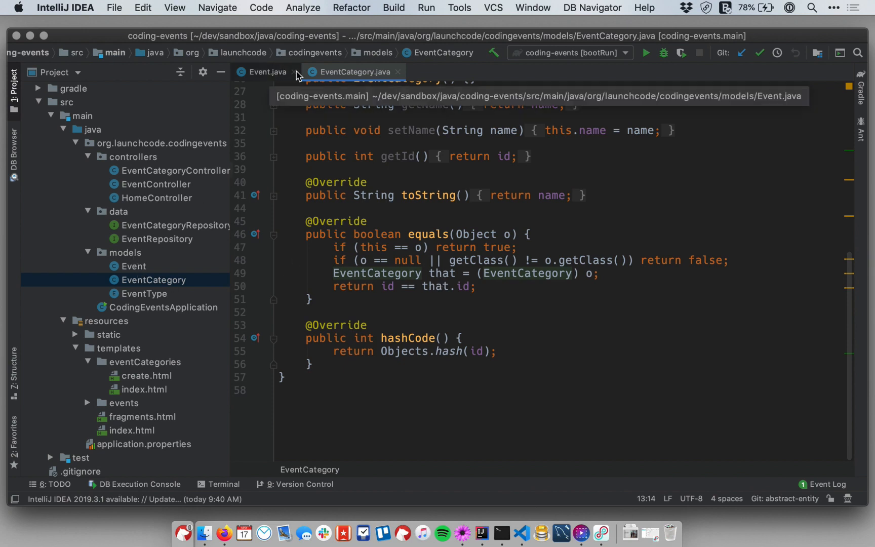
mouse_move(332, 78)
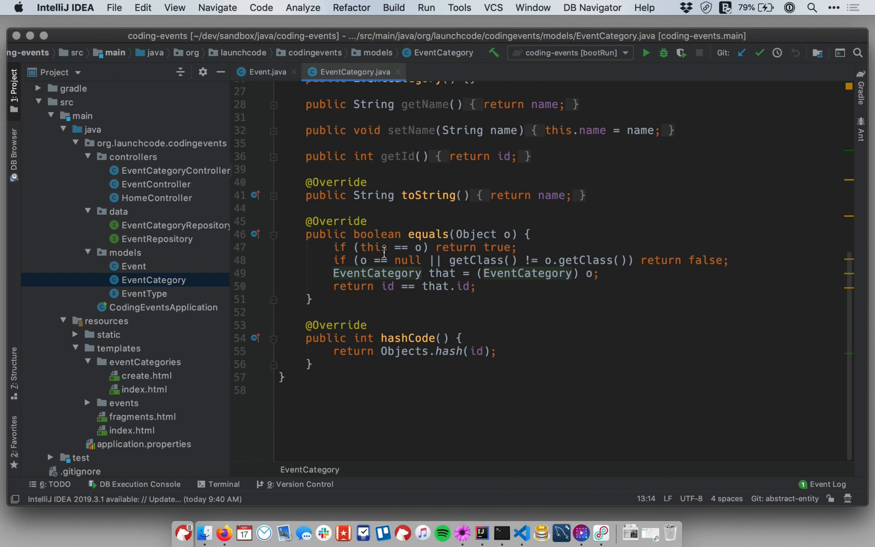
mouse_move(248, 234)
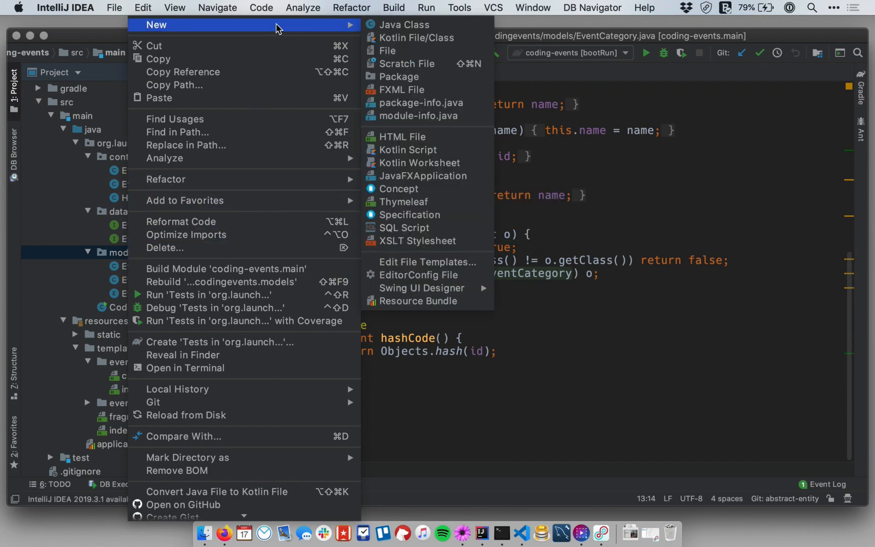
- Create a new Java class named AbstractEntity in the models package
click(403, 25)
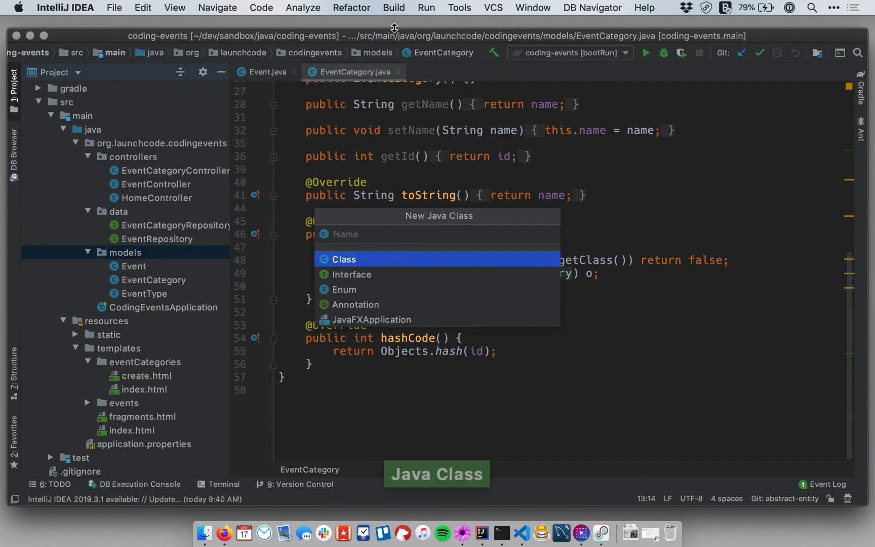
text(A)
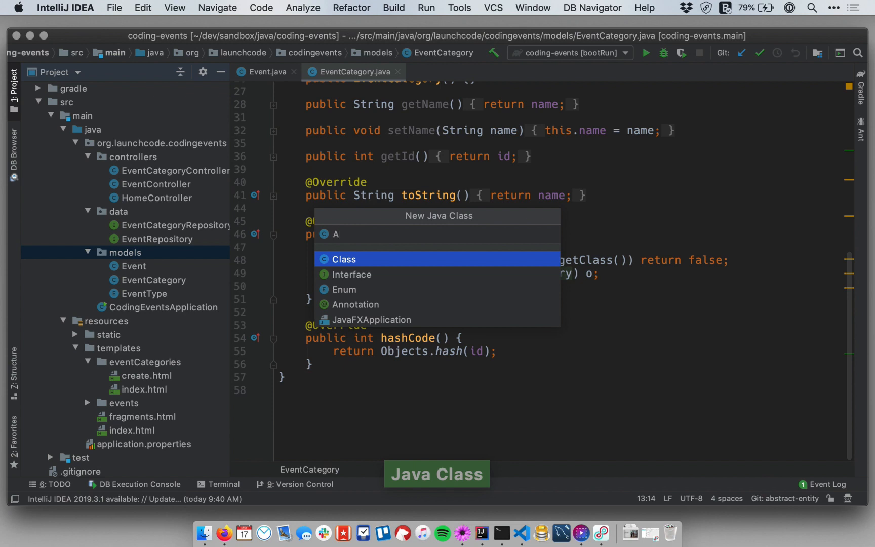
text(bstra)
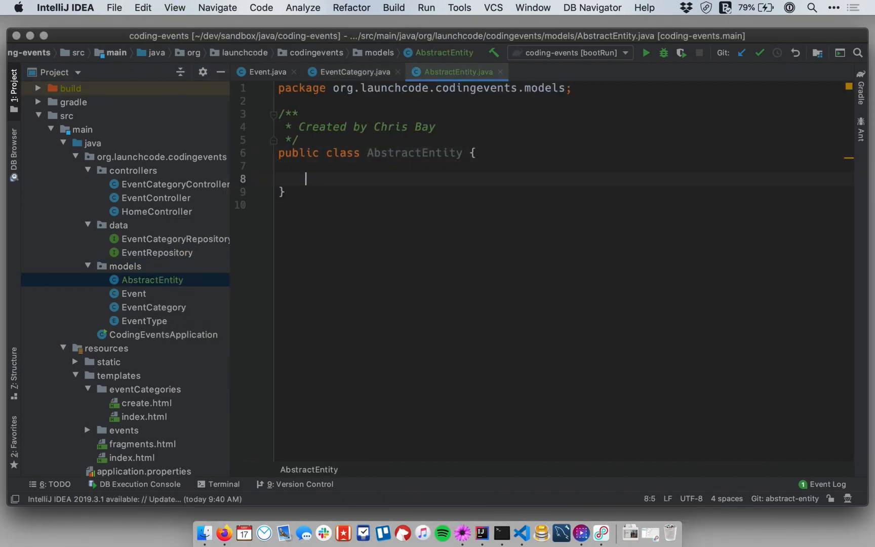
- Move the annotated id field and the getId method from Event into AbstractEntity
key(enter)
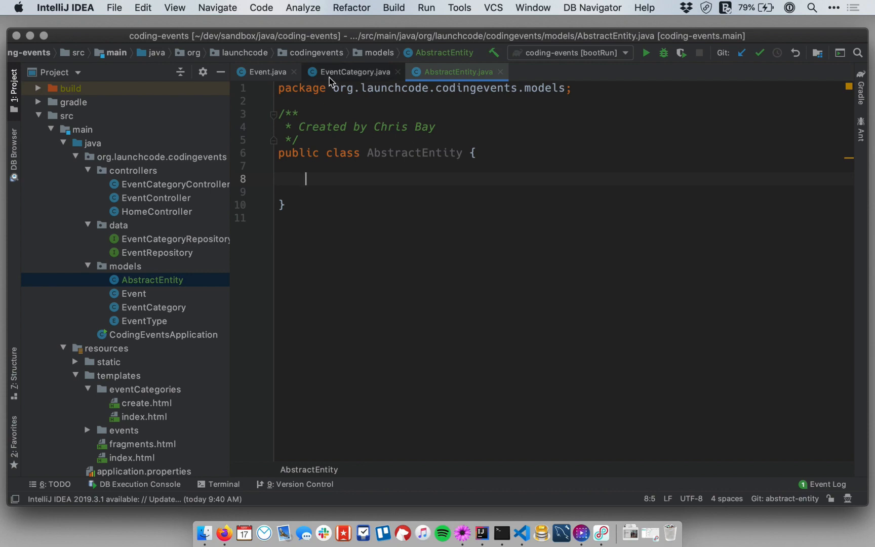
click(266, 72)
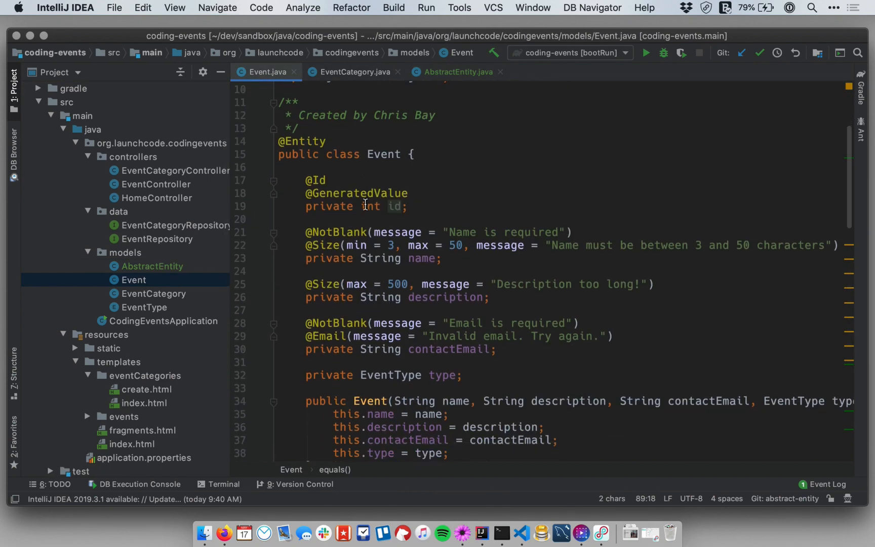
drag(306, 178, 408, 204)
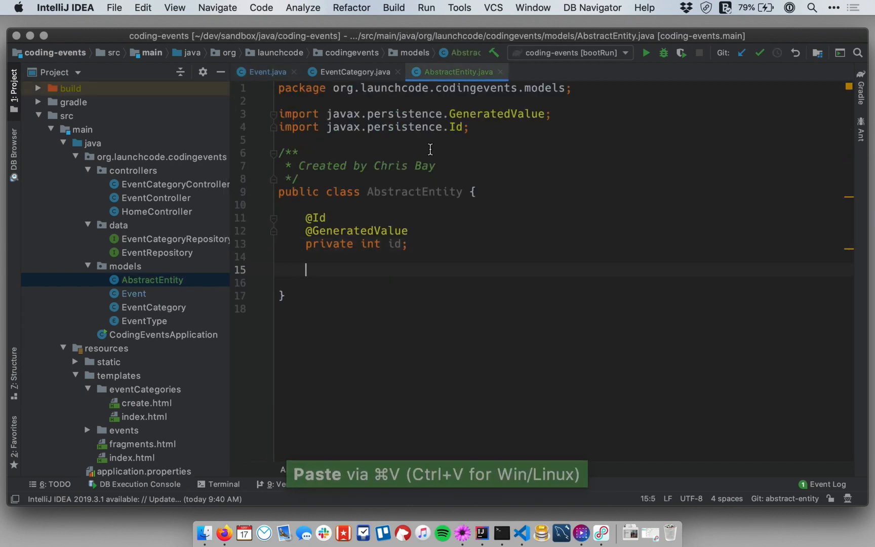
click(262, 72)
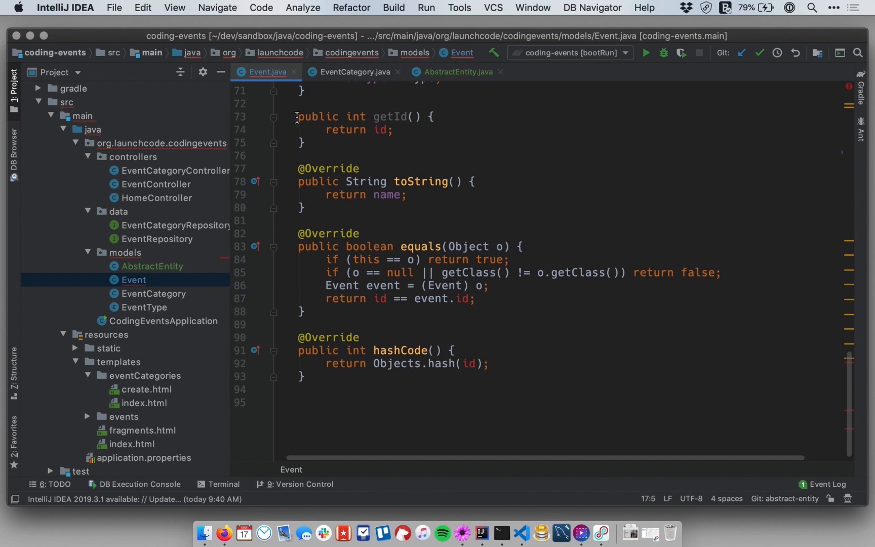
drag(297, 117, 306, 141)
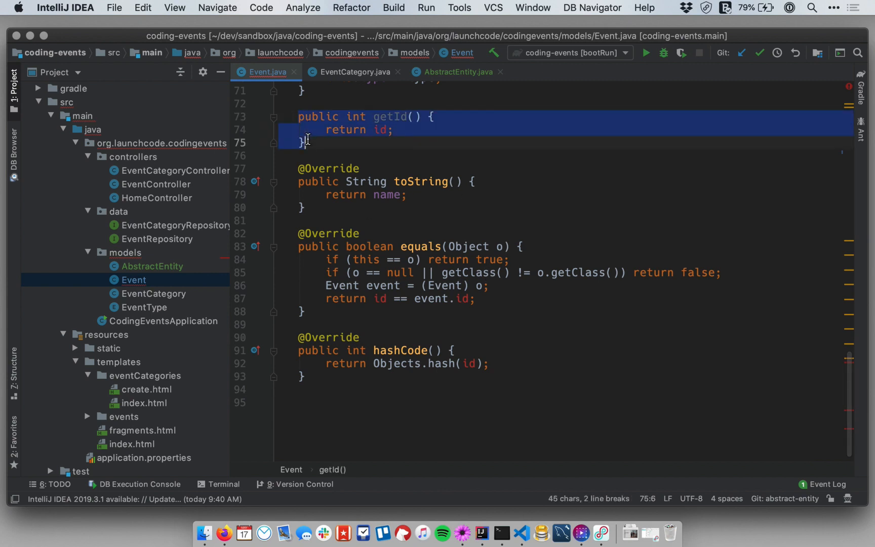
click(455, 72)
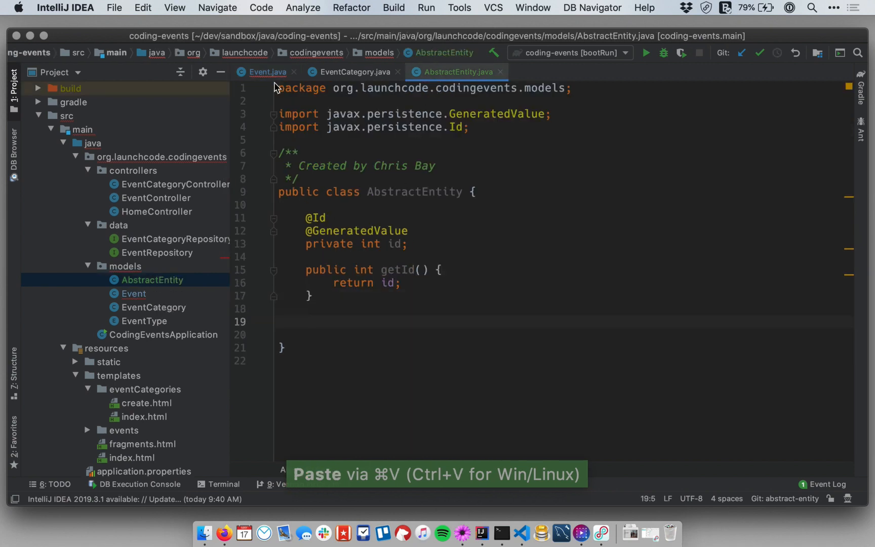
- Cut the equals and hashCode methods from Event and paste them into AbstractEntity
click(263, 72)
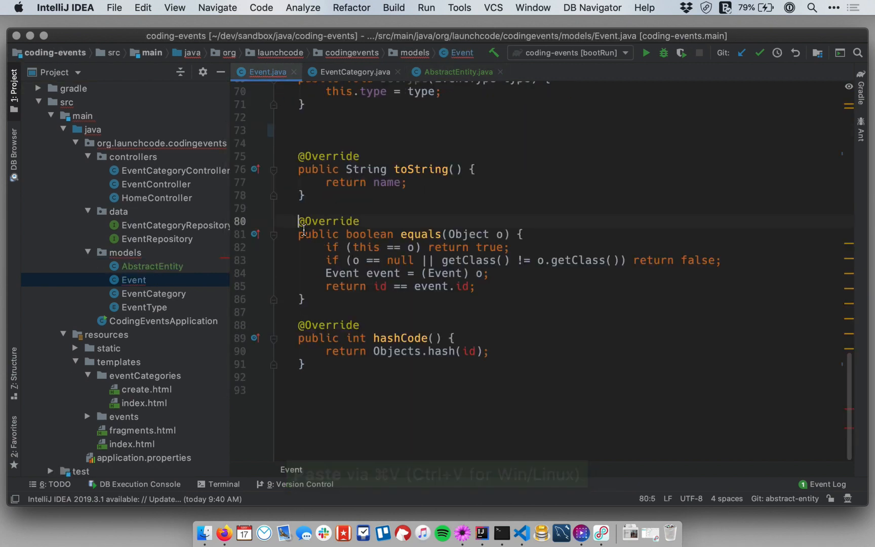
drag(299, 221, 304, 364)
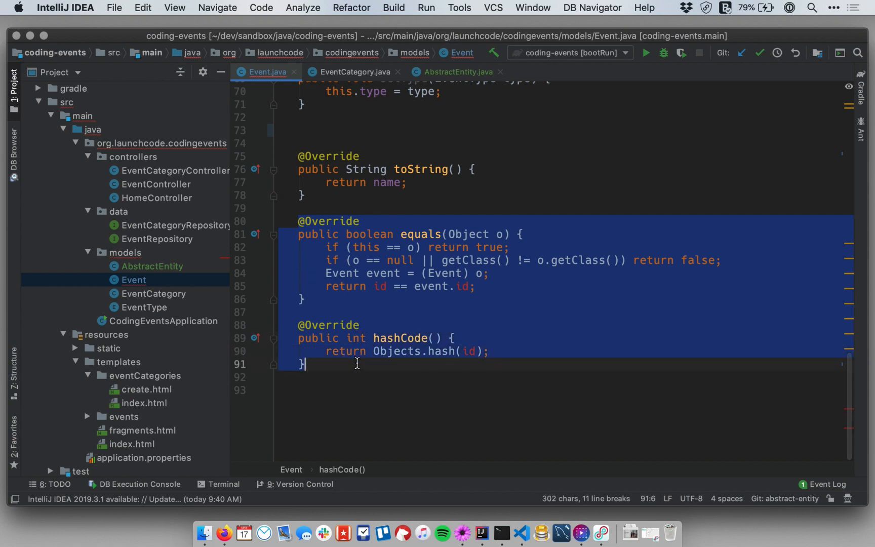
key(cmd+x)
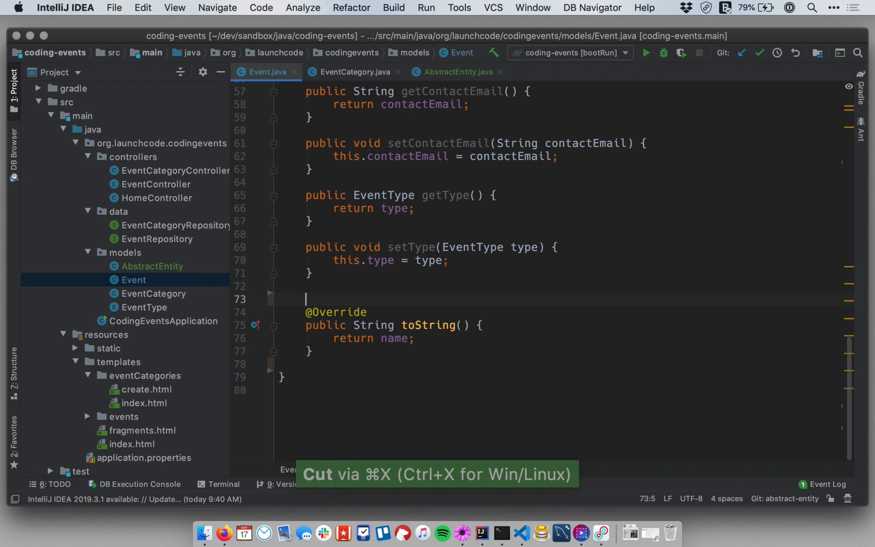
click(458, 72)
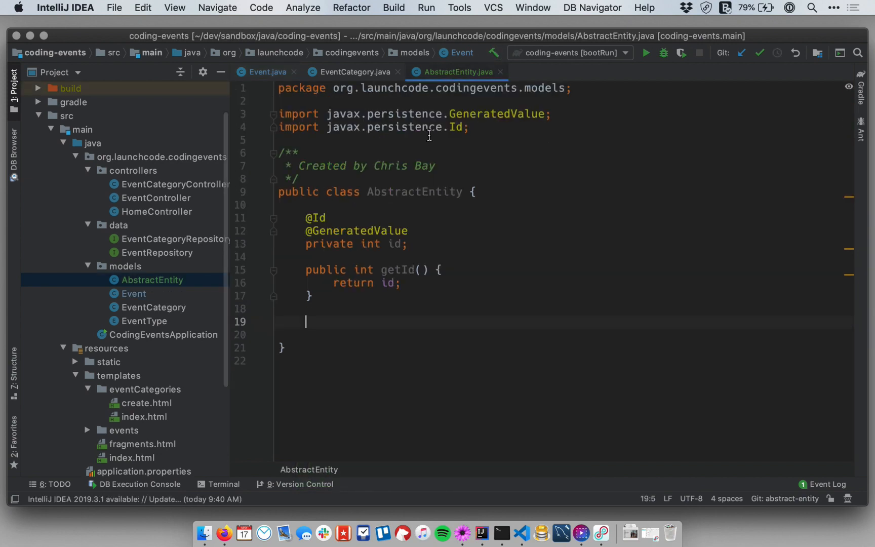
key(cmd+v)
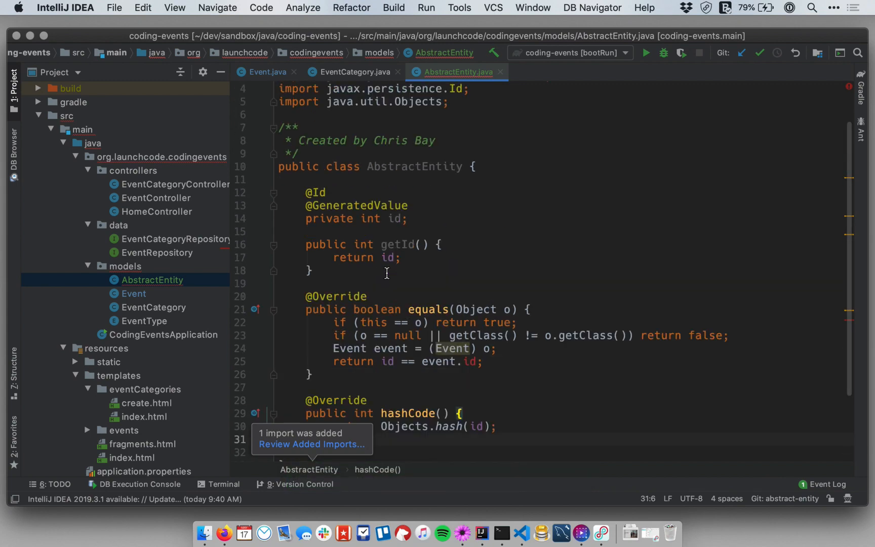
- Declare Event as extending AbstractEntity and remove its three unused imports
click(266, 72)
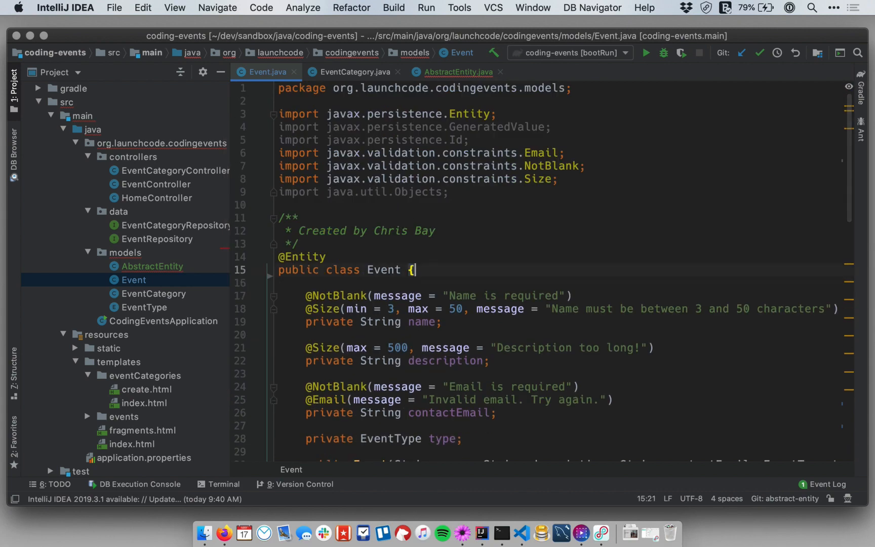
text(extends AbstractEntity)
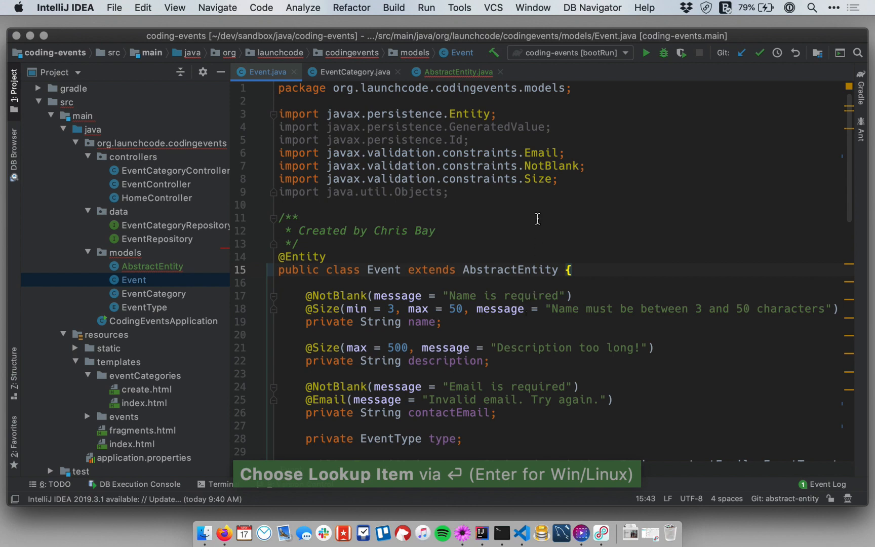
click(456, 72)
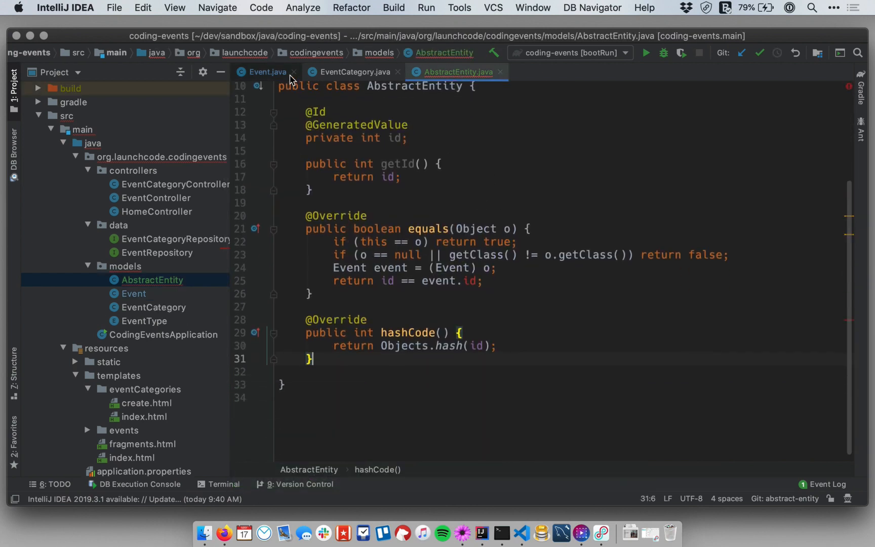
click(266, 72)
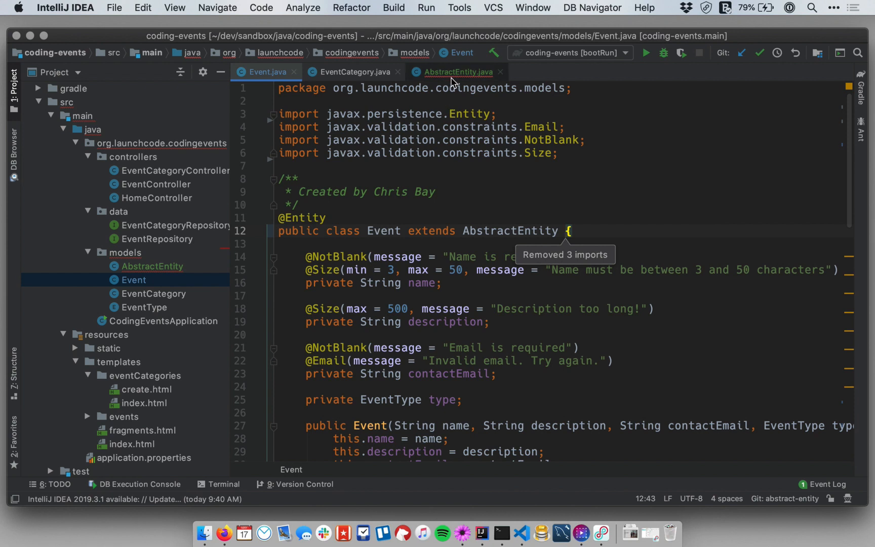
- Change the Event type and cast in AbstractEntity.equals to AbstractEntity via completion
click(455, 71)
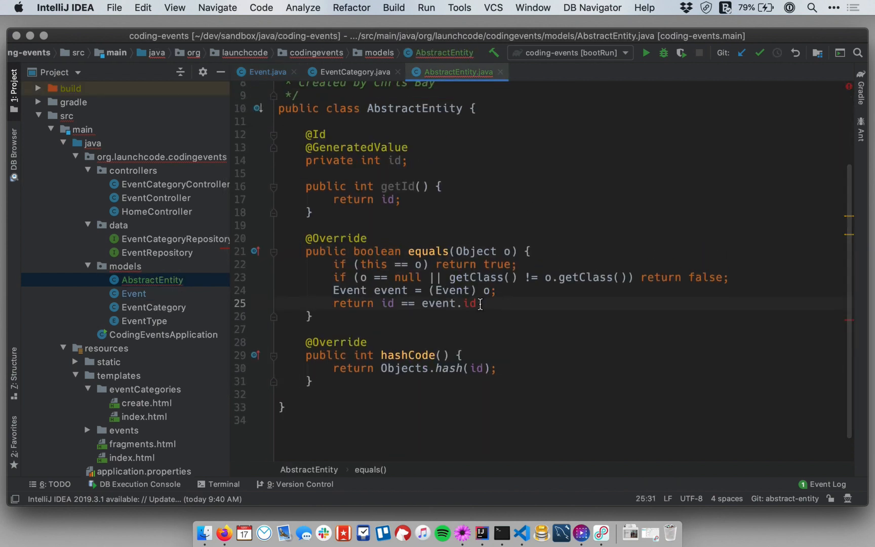
mouse_move(471, 303)
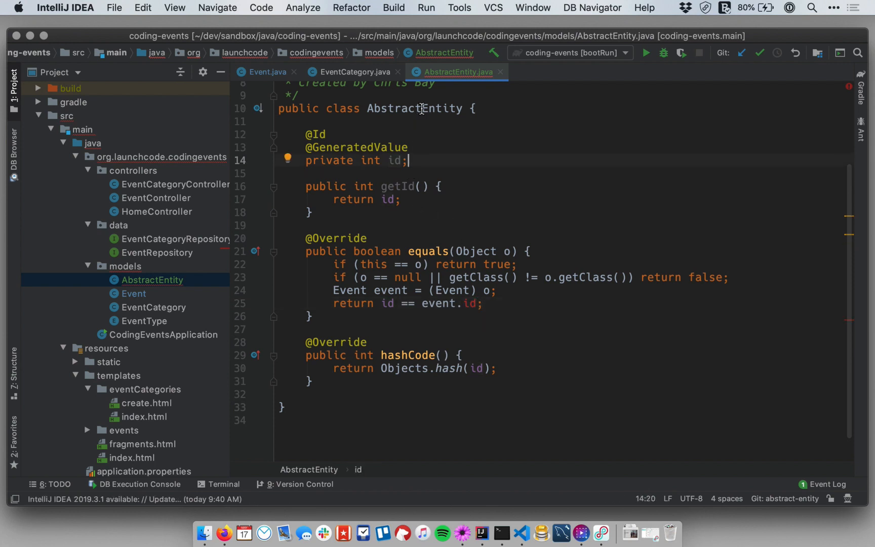
mouse_move(333, 170)
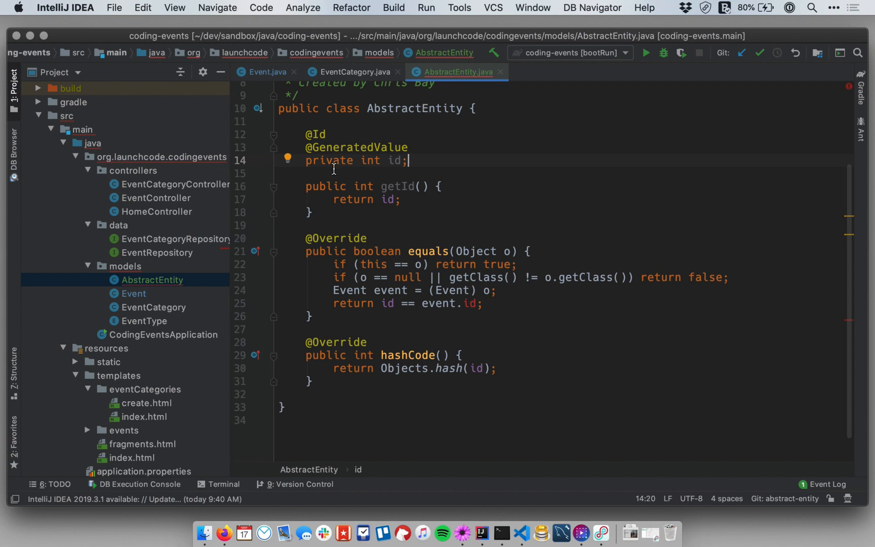
mouse_move(417, 129)
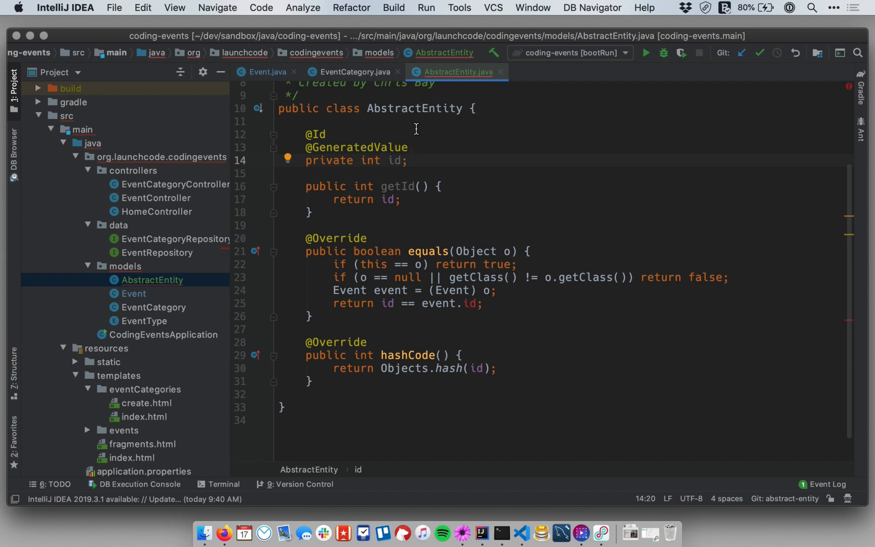
mouse_move(401, 180)
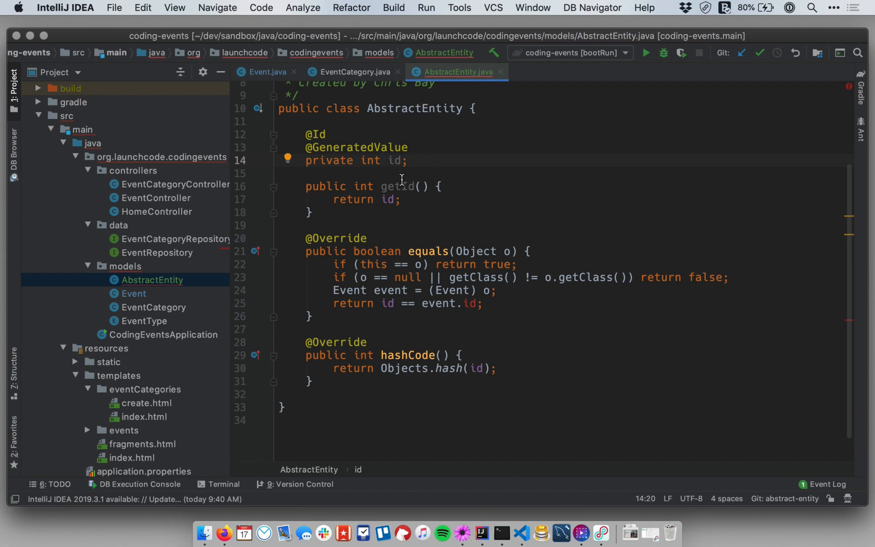
mouse_move(383, 296)
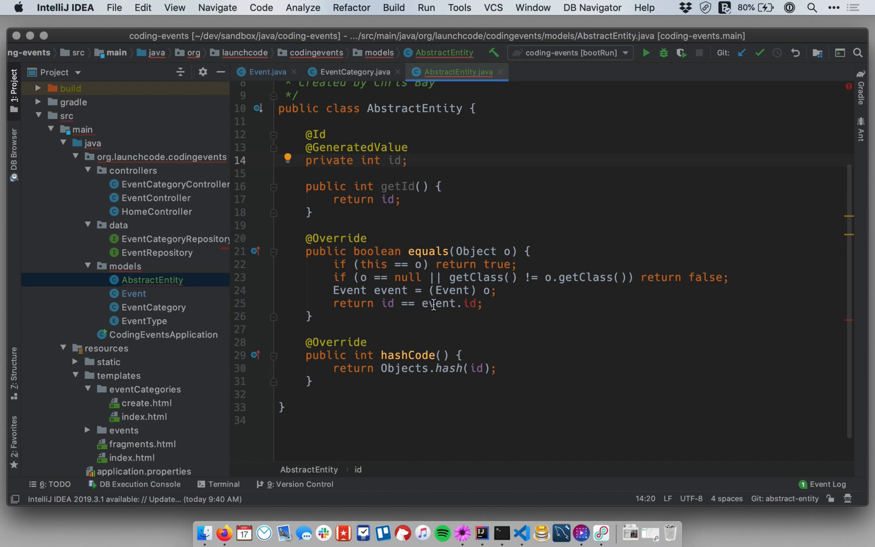
double_click(438, 303)
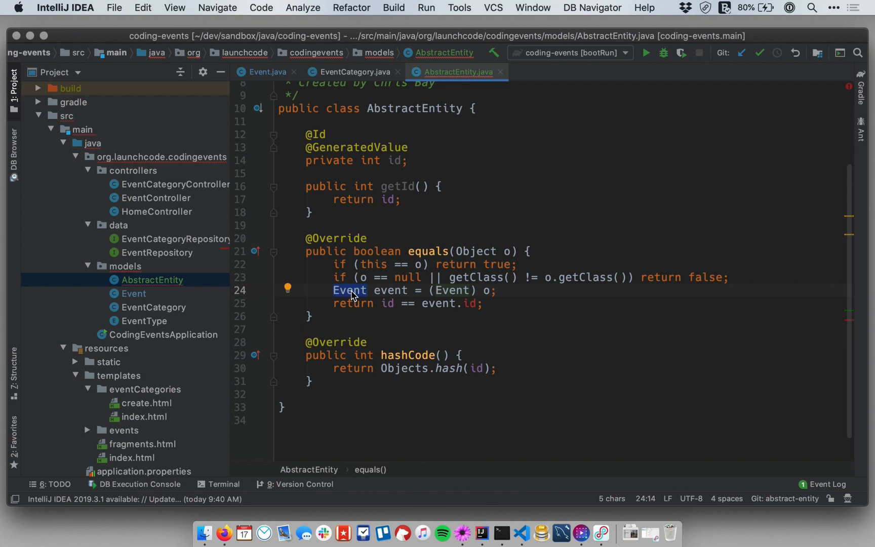
mouse_move(348, 299)
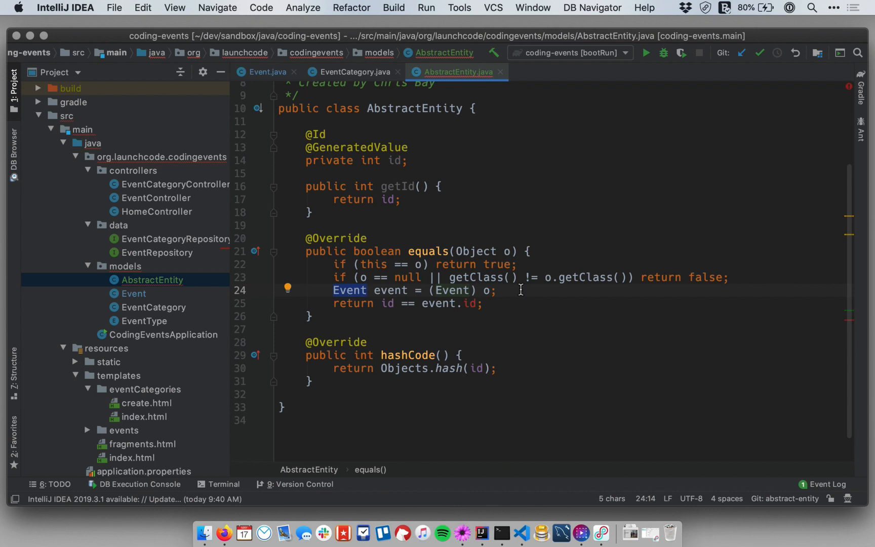
mouse_move(438, 254)
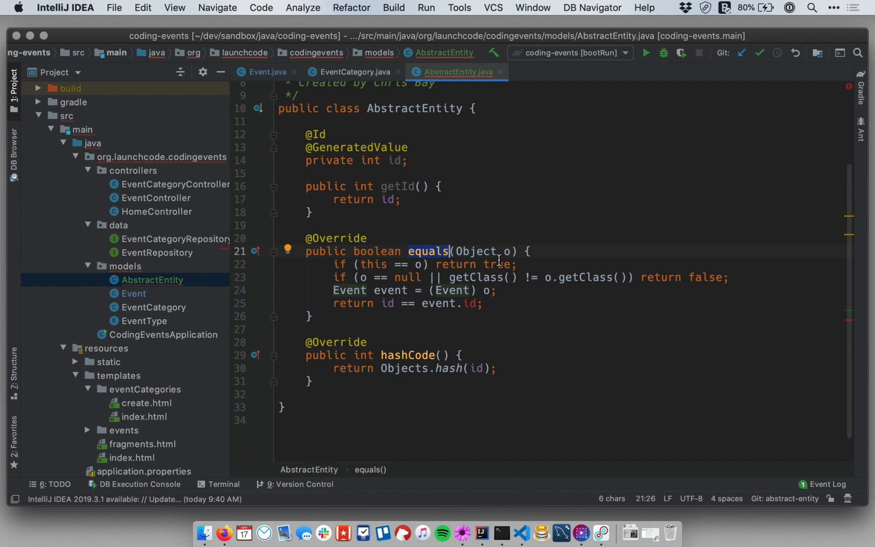
click(463, 291)
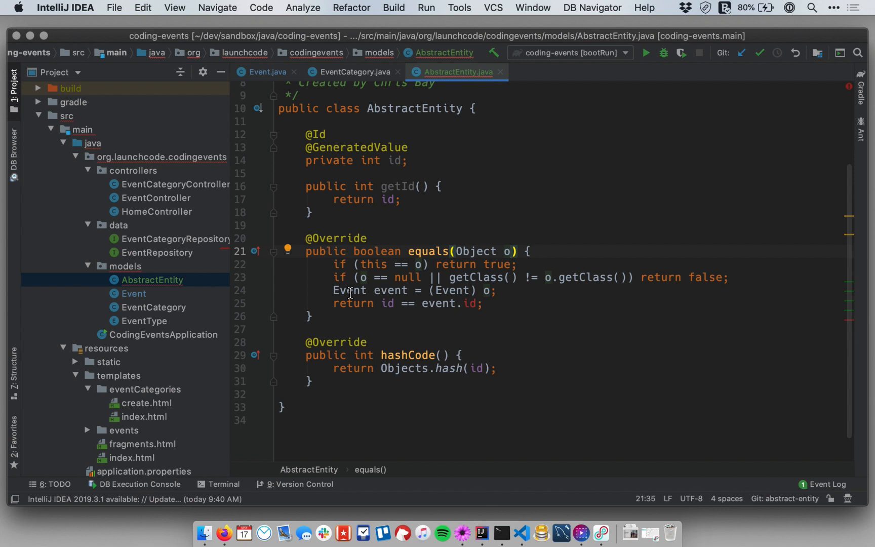
double_click(452, 291)
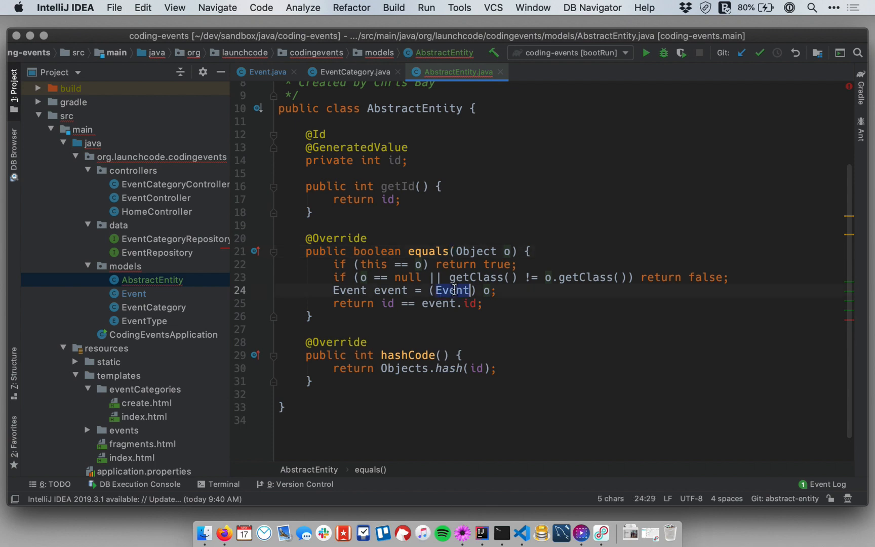
text(Abstrac)
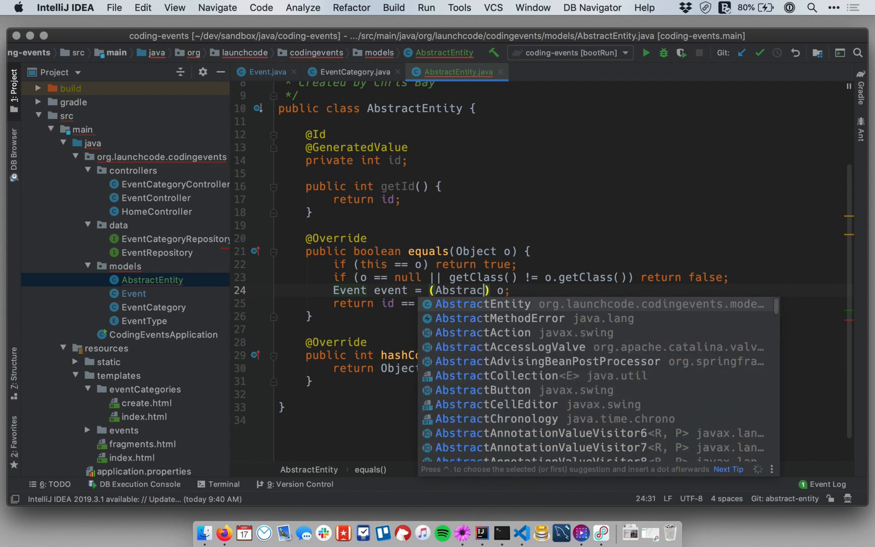
key(enter)
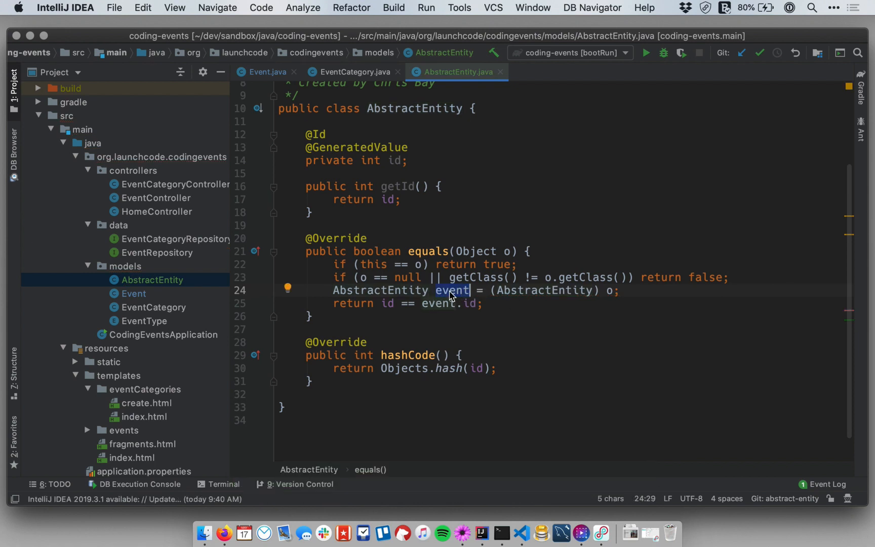
- Rename the local variable event to entity in equals using Refactor > Rename
right_click(451, 293)
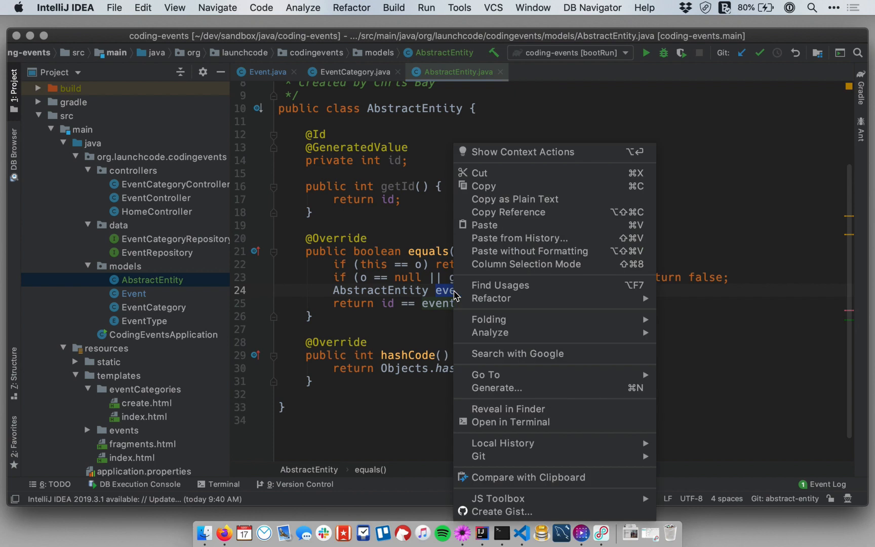
mouse_move(441, 299)
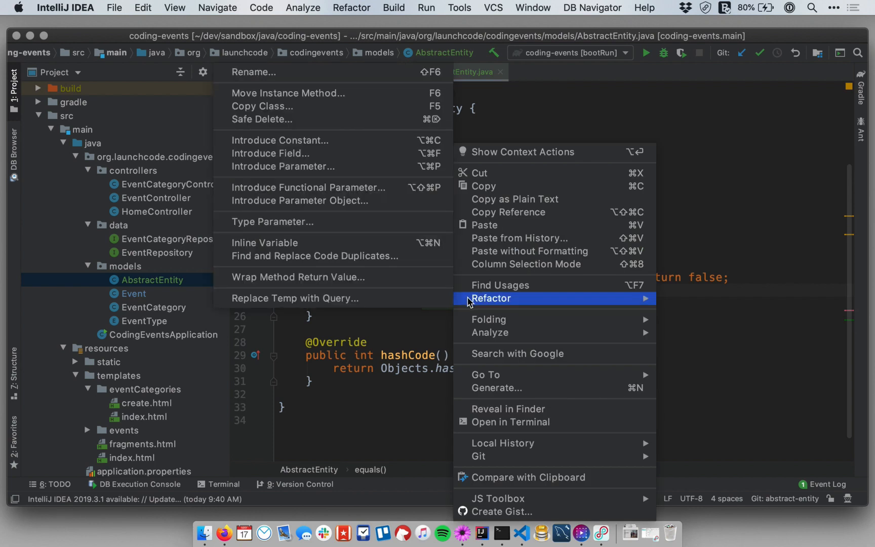
mouse_move(326, 72)
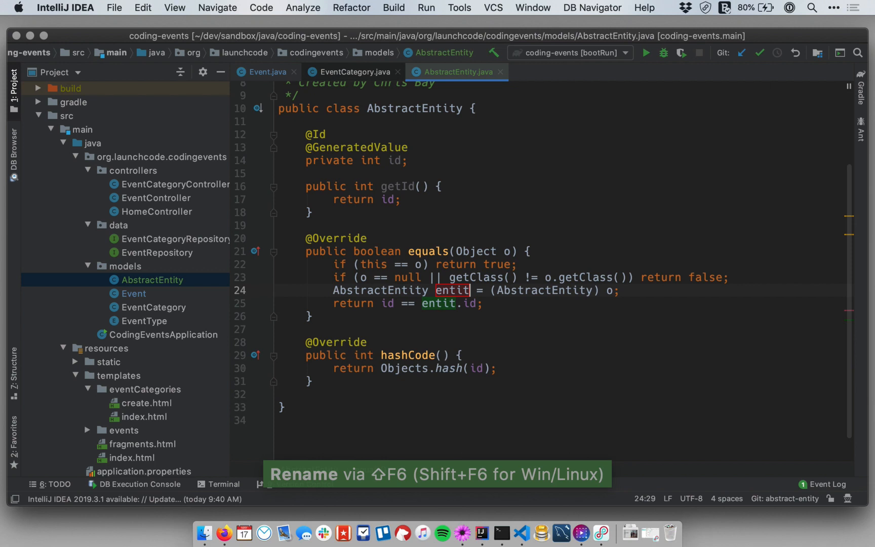
text(y)
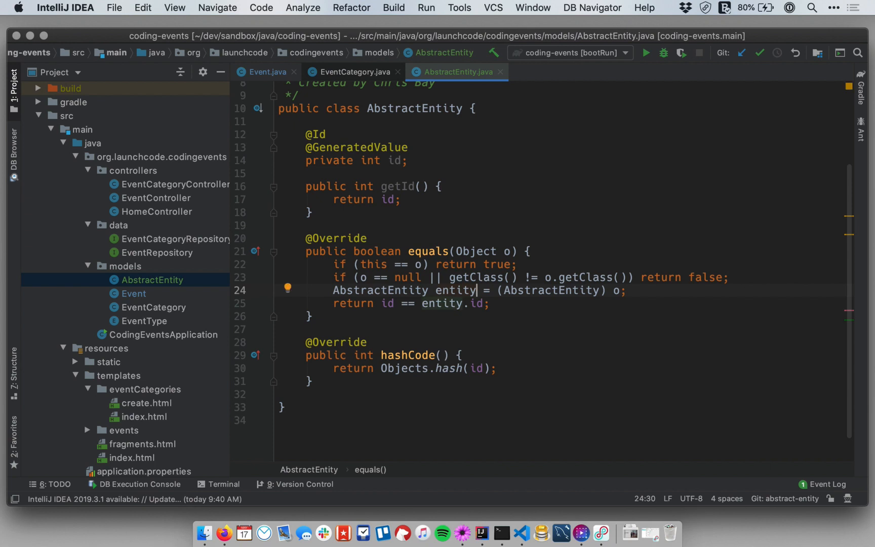
mouse_move(329, 102)
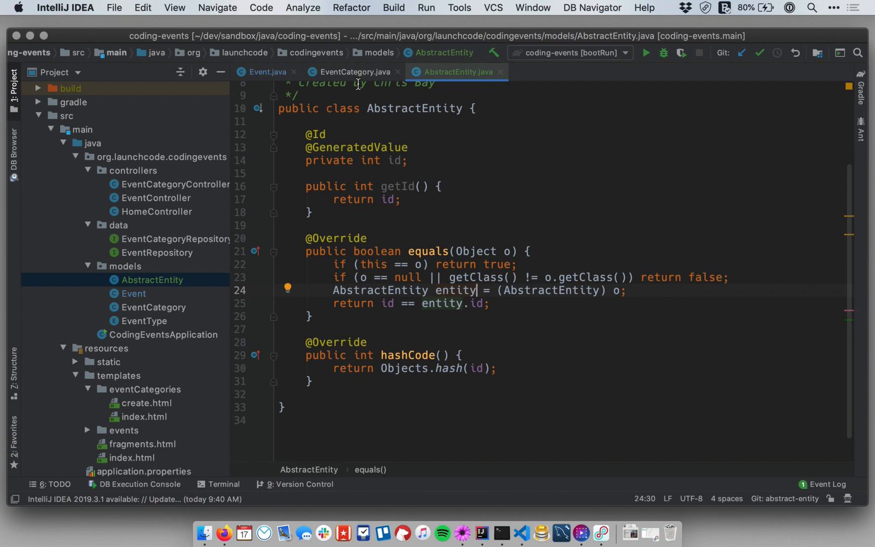
- Make EventCategory extend AbstractEntity, dropping its own getId, equals and hashCode
click(350, 72)
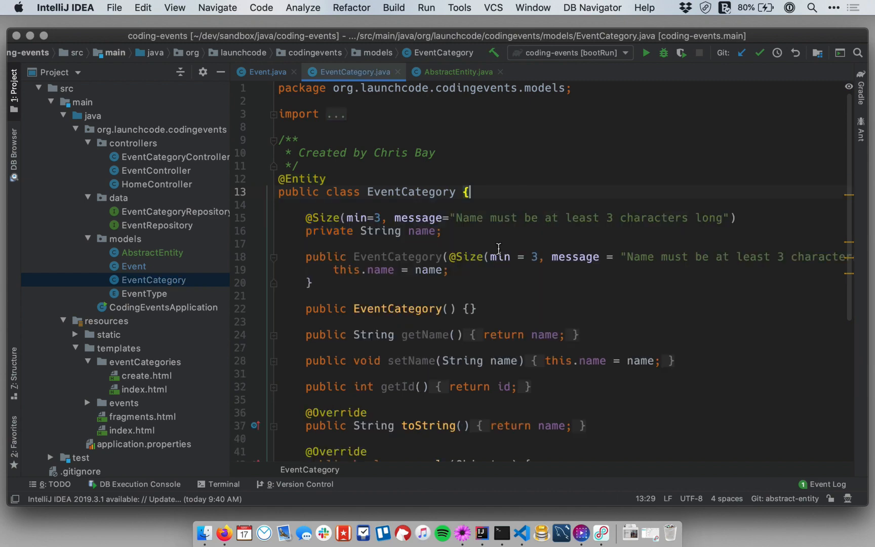
scroll(down, 3)
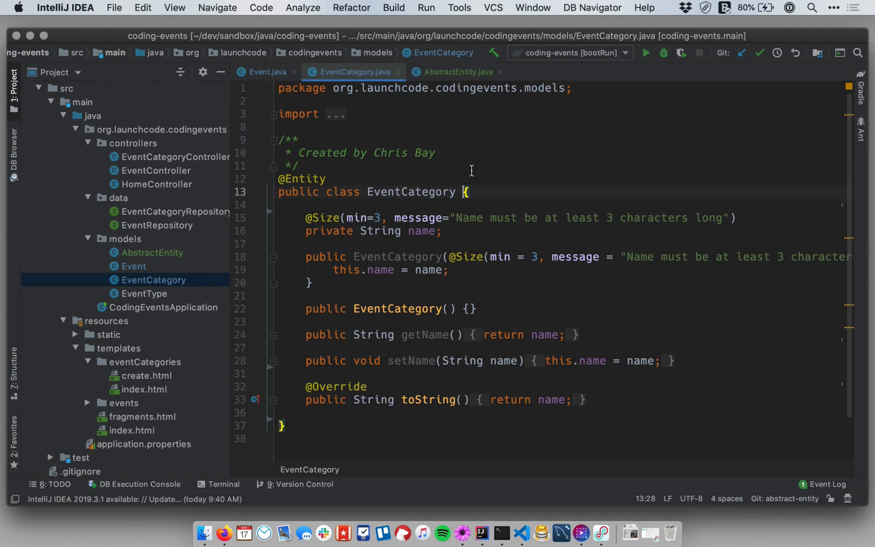
text(extends)
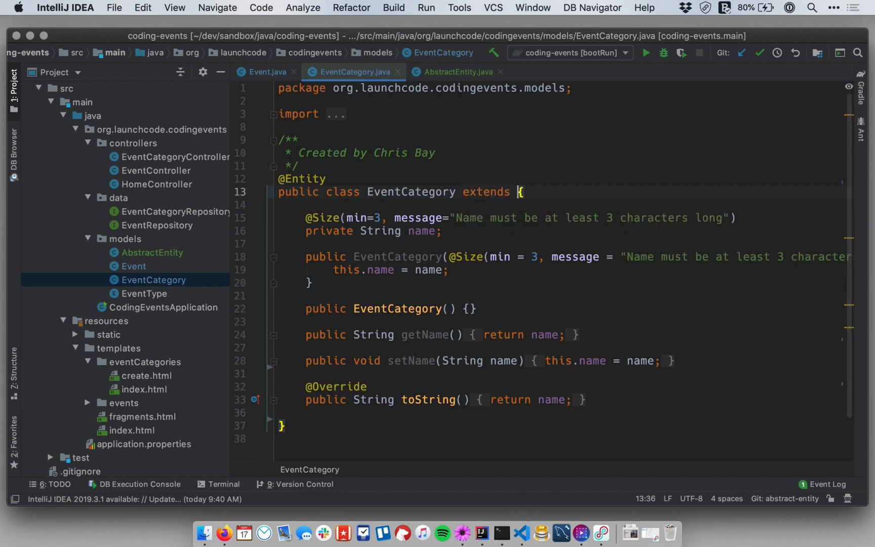
text(AbstractEntity)
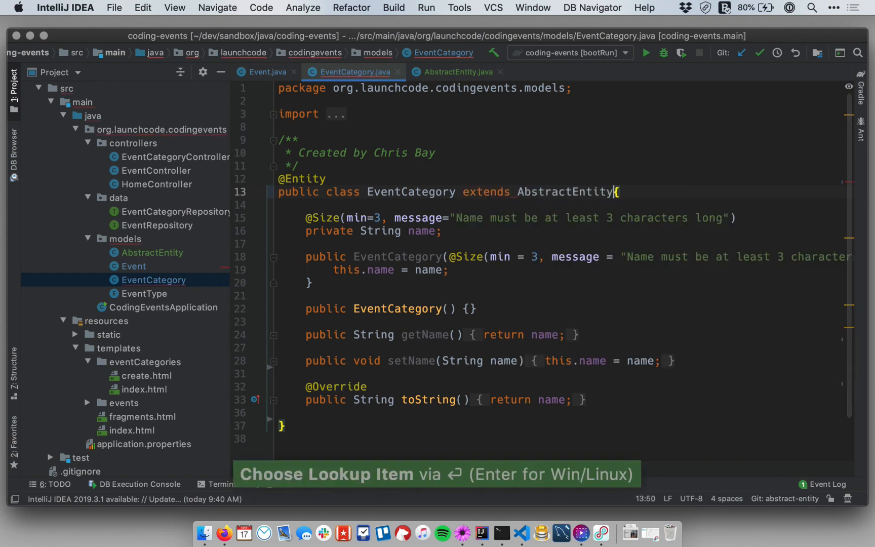
key(cmd+alt+o)
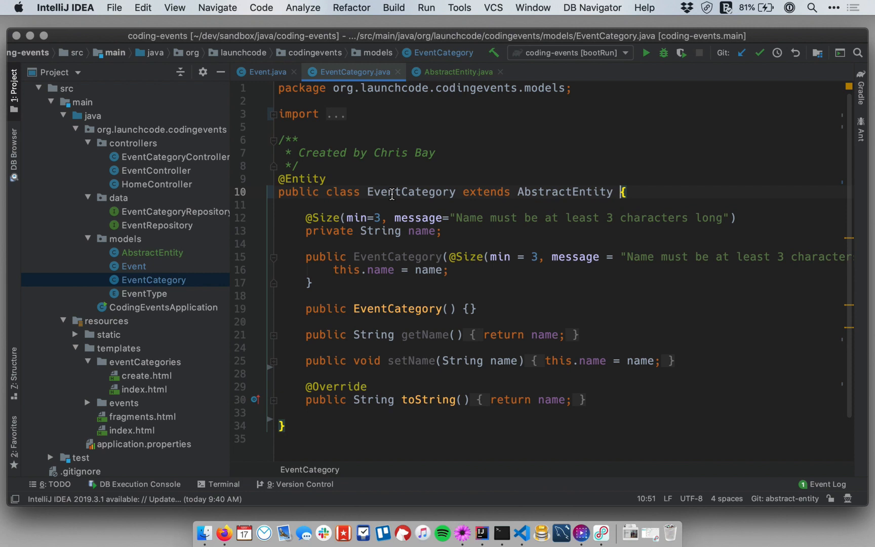
mouse_move(264, 72)
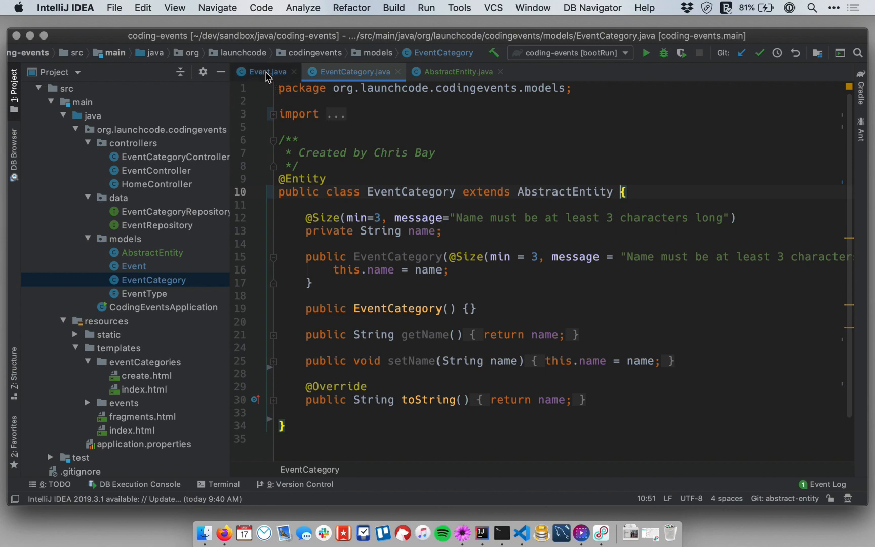
- Recheck Event and EventCategory extending AbstractEntity, ending on AbstractEntity.java
click(267, 72)
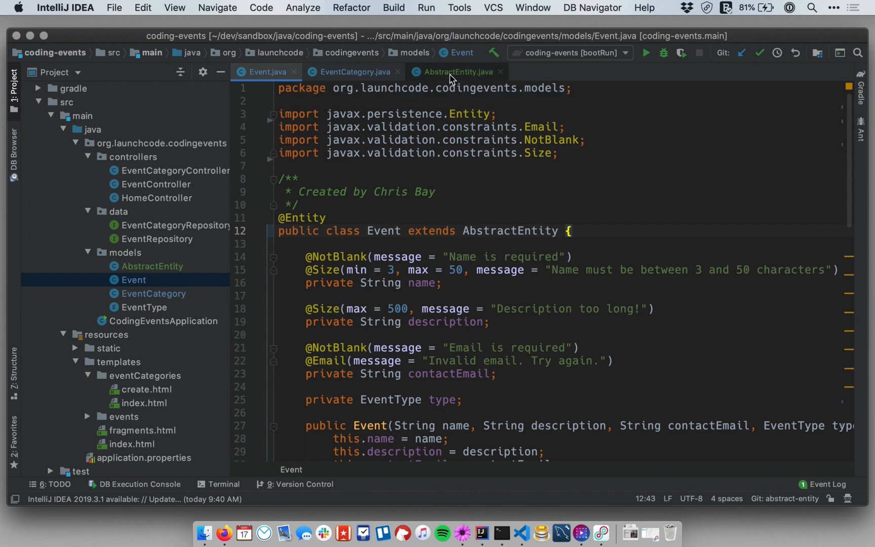
click(457, 72)
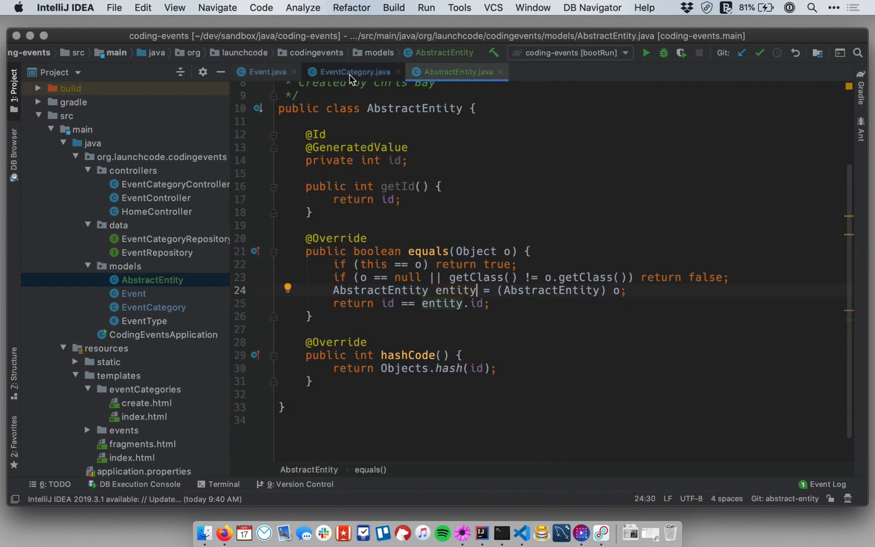
click(353, 72)
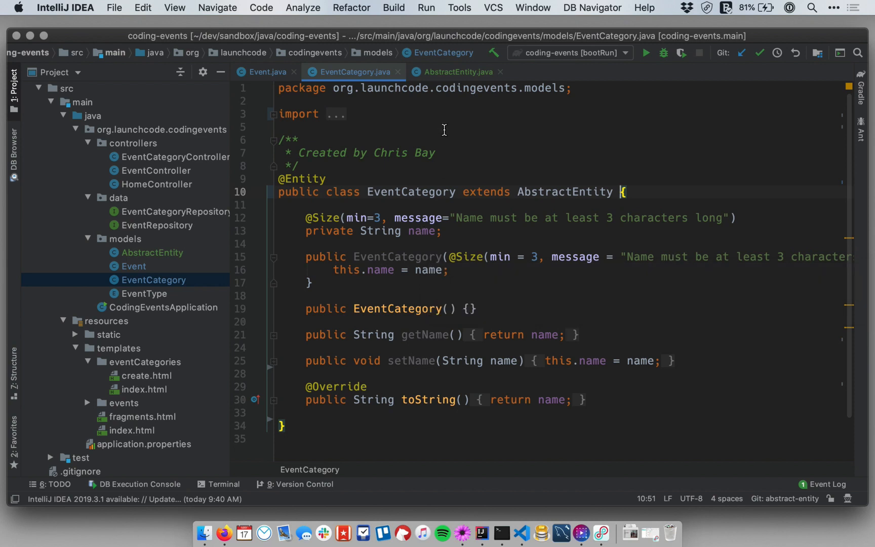
click(457, 72)
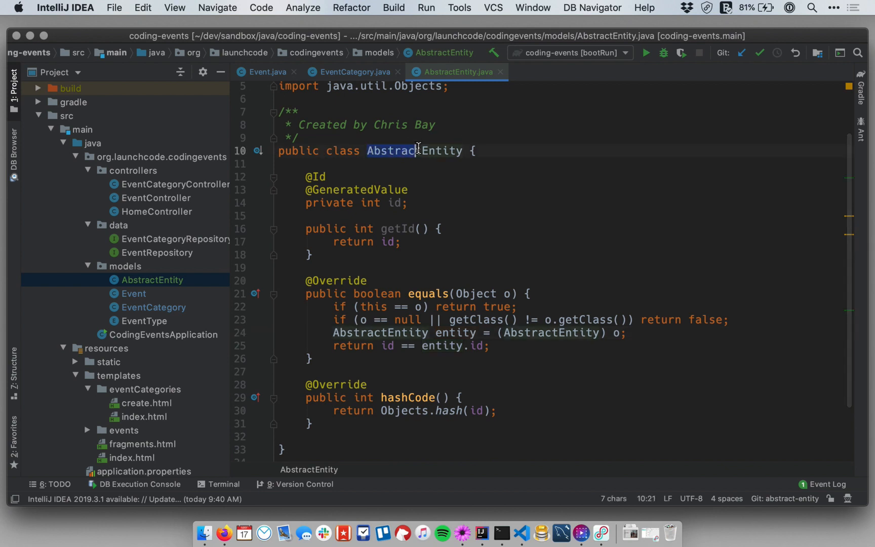
- Add the abstract modifier to the AbstractEntity class declaration
text(abstract)
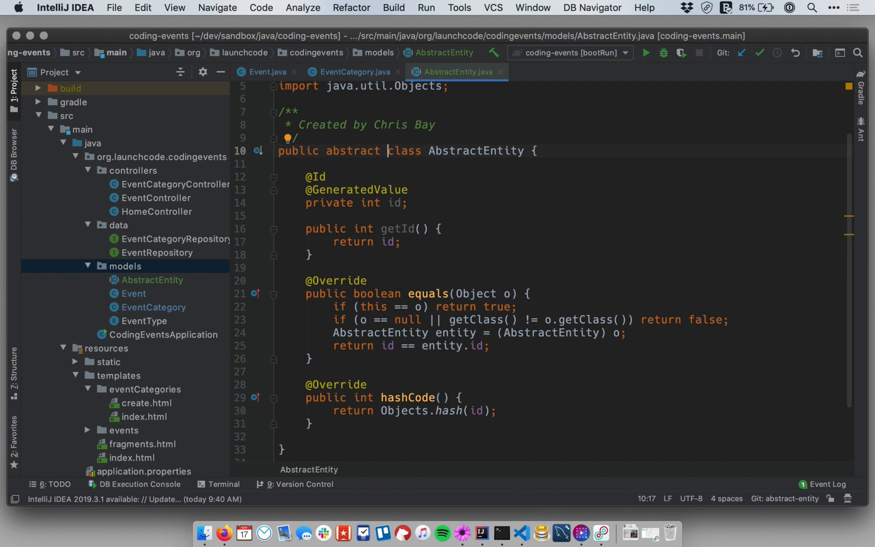
mouse_move(415, 208)
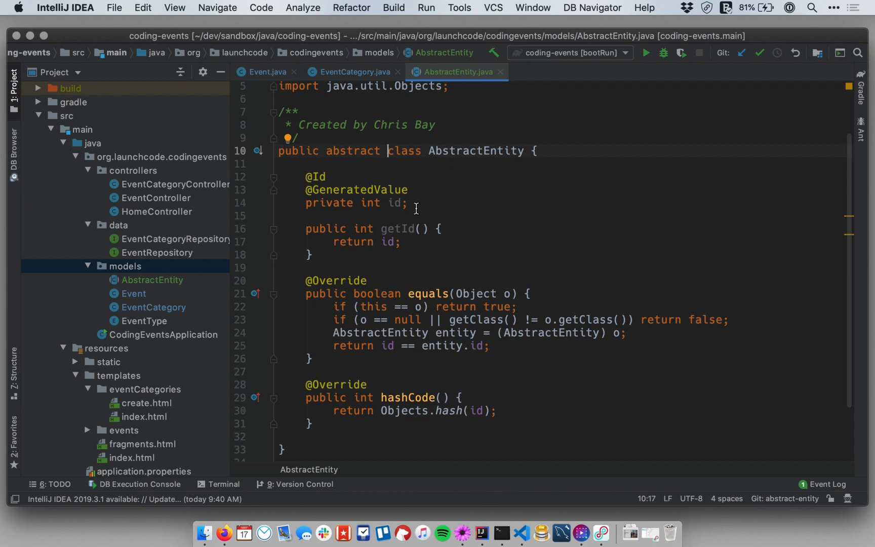
double_click(474, 151)
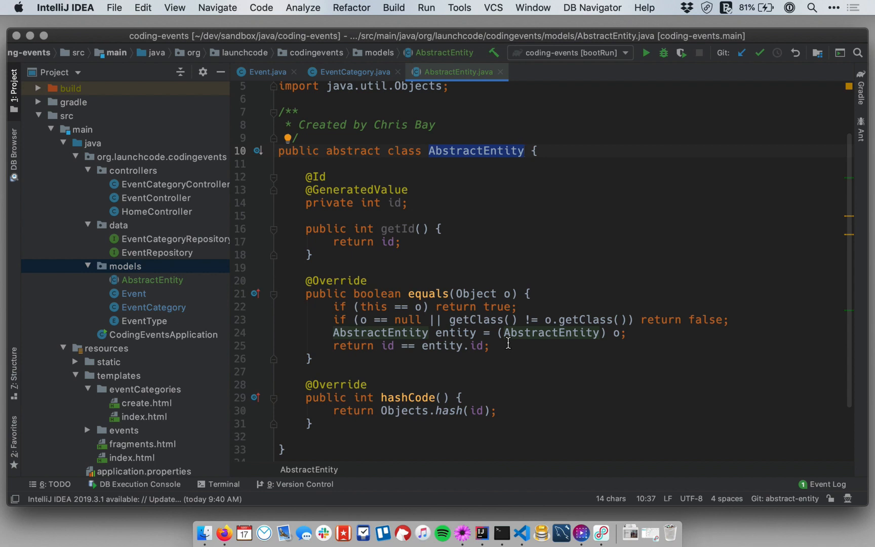
mouse_move(439, 198)
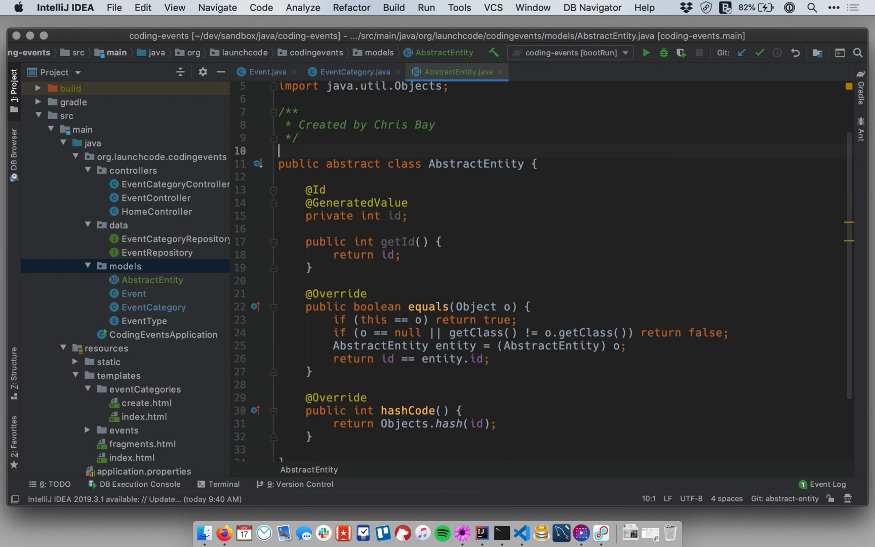
text(@MappedSuperclass)
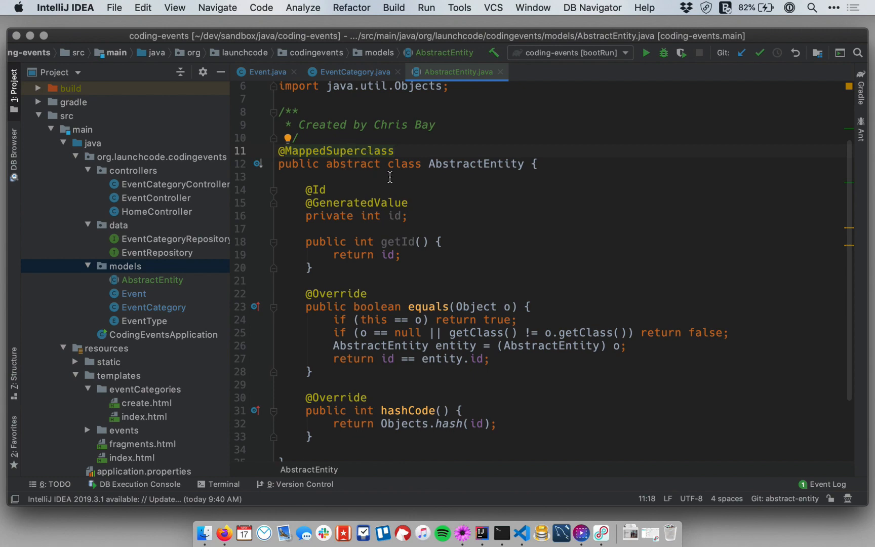
mouse_move(389, 200)
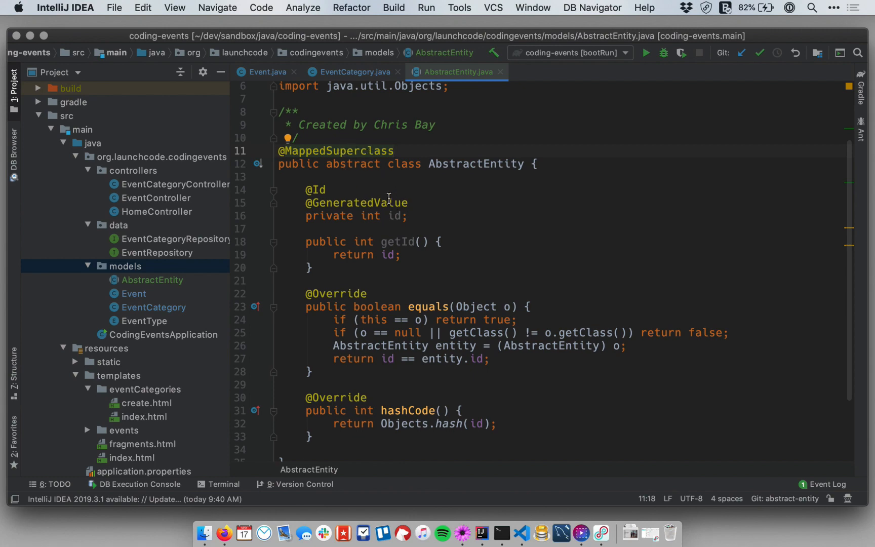
click(267, 72)
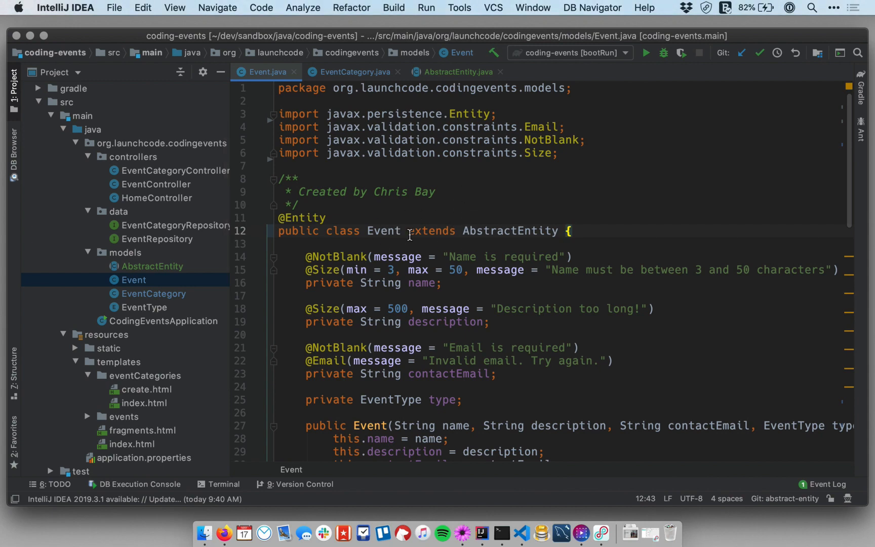
mouse_move(446, 107)
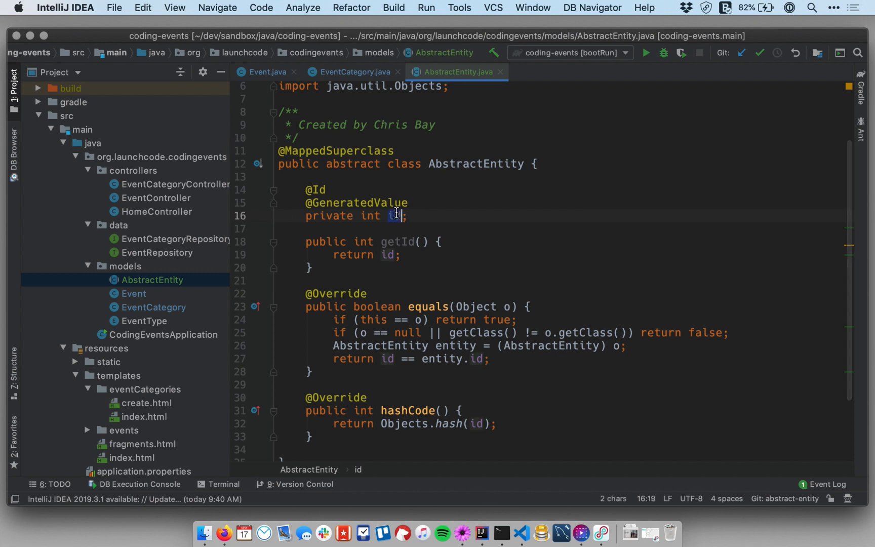
click(266, 71)
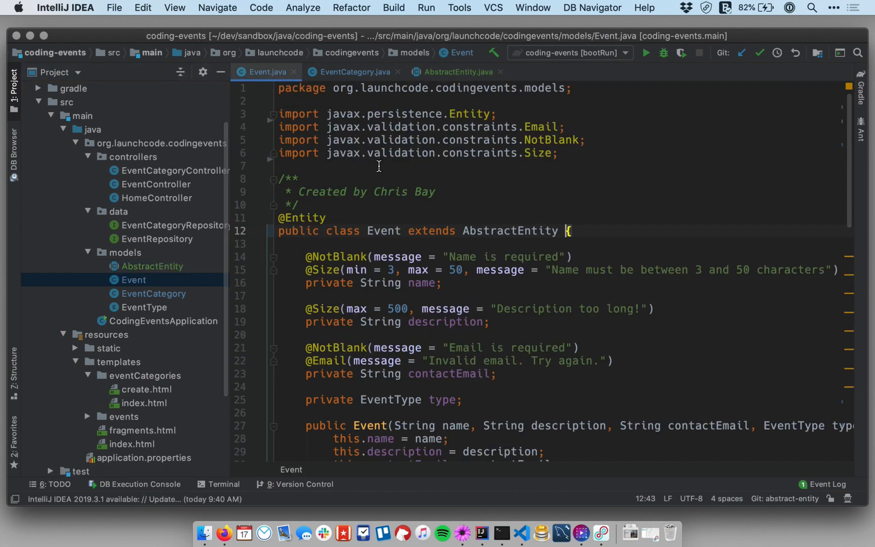
click(350, 72)
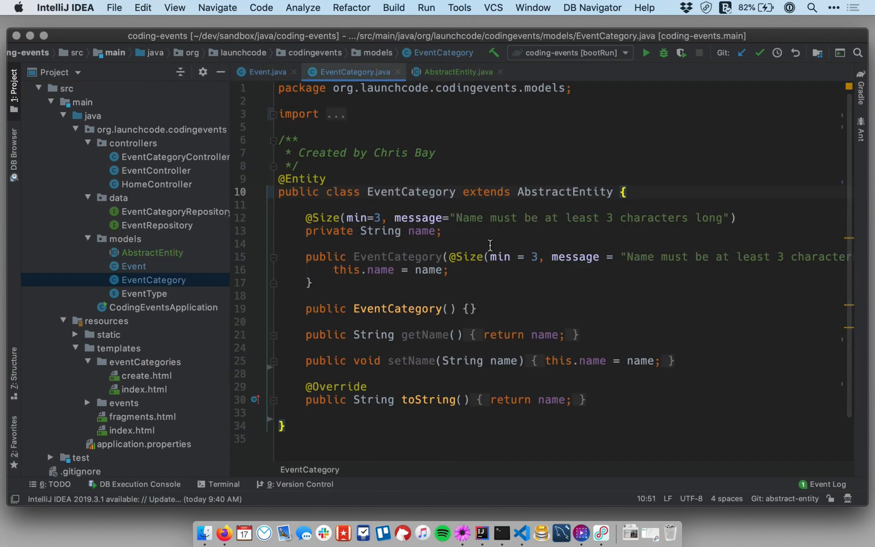
click(455, 72)
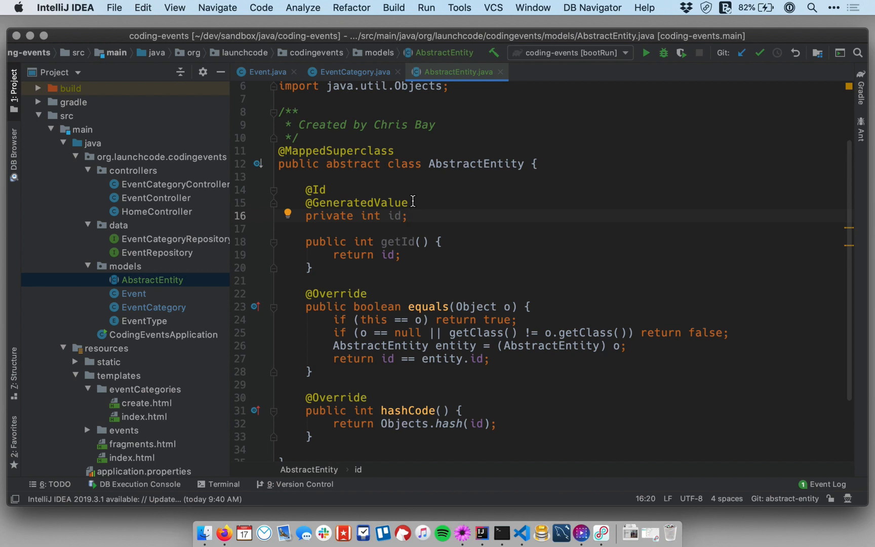
mouse_move(646, 52)
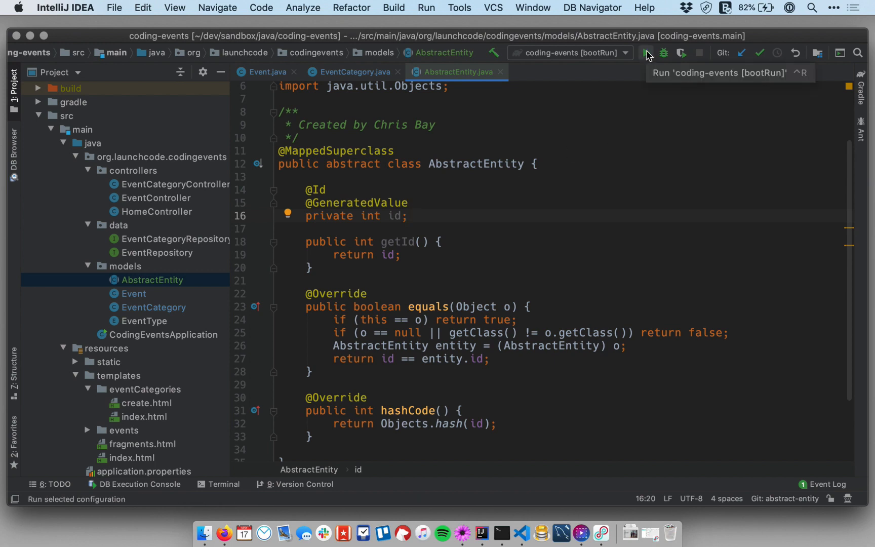
- Run coding-events [bootRun] and switch over to the web browser
click(646, 53)
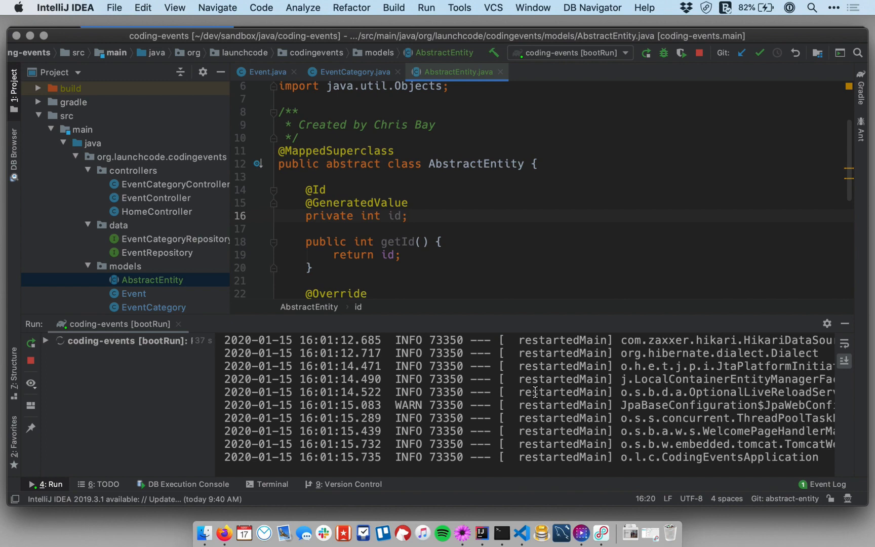
key(cmd+tab)
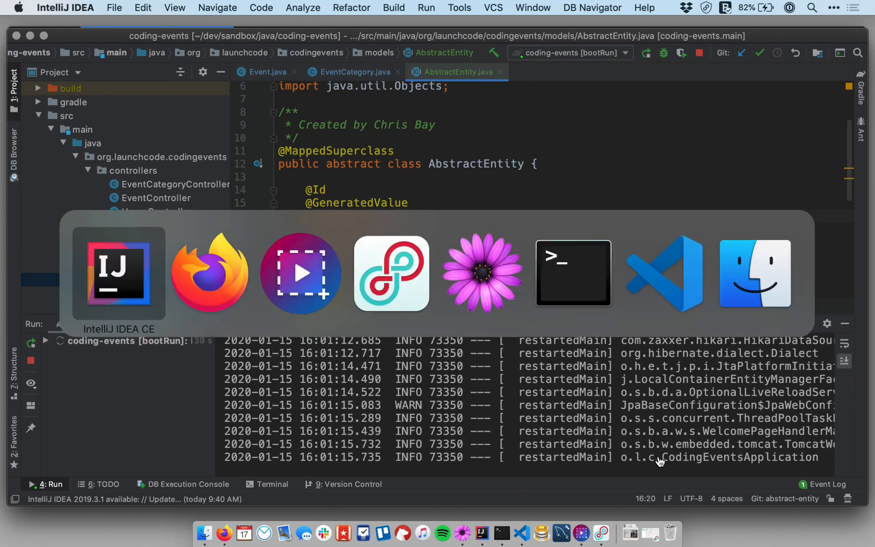
- Load the Coding Events app at localhost:8080
click(210, 273)
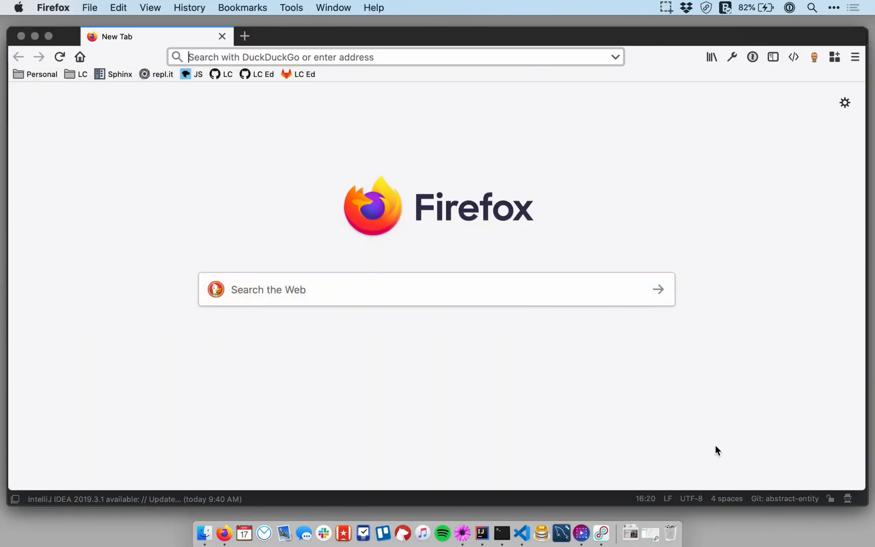
text(localhost:)
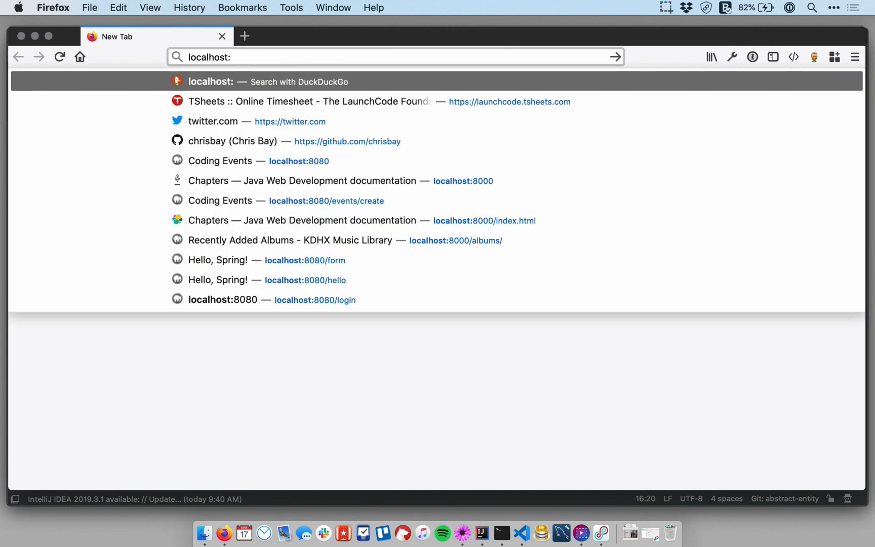
click(299, 161)
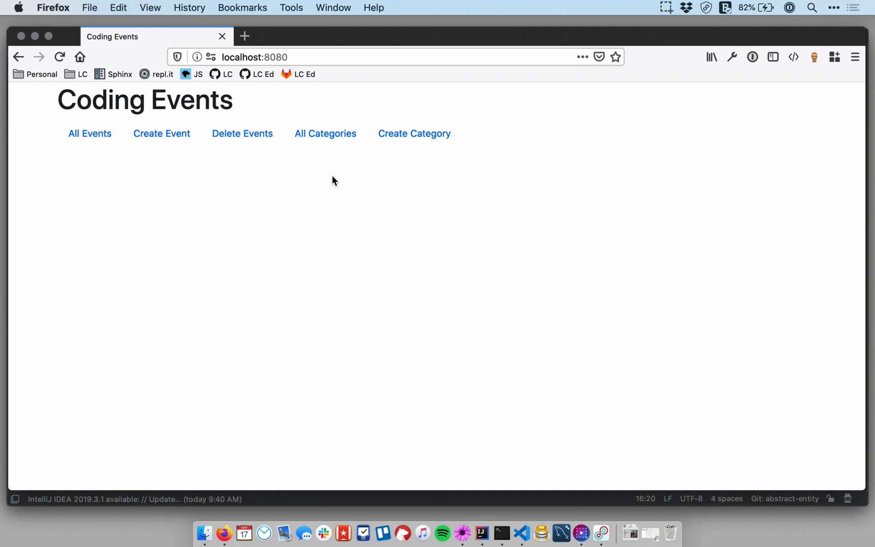
mouse_move(325, 134)
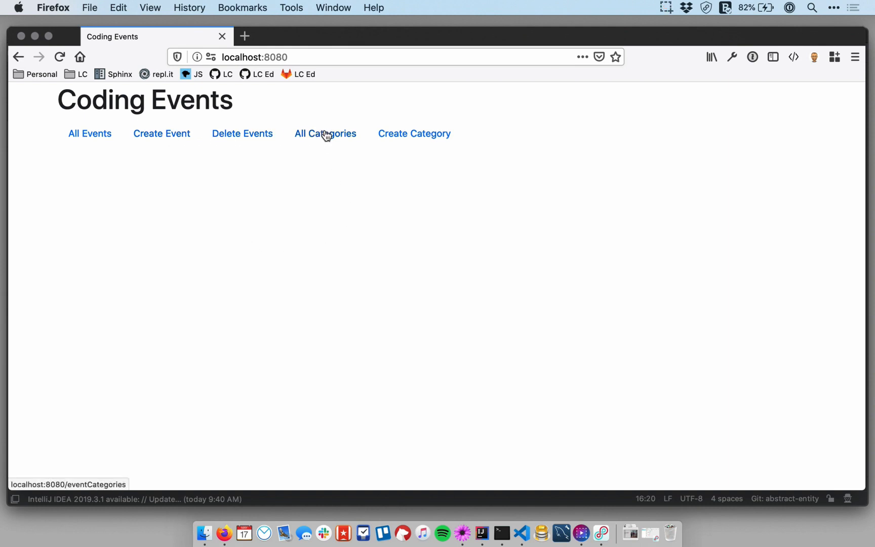
- Create a new category named Conference
click(414, 134)
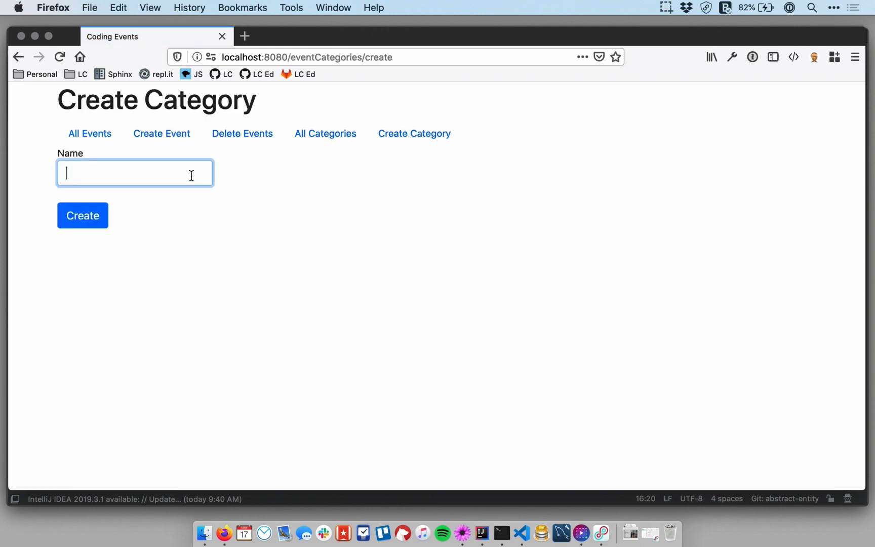
text(Con)
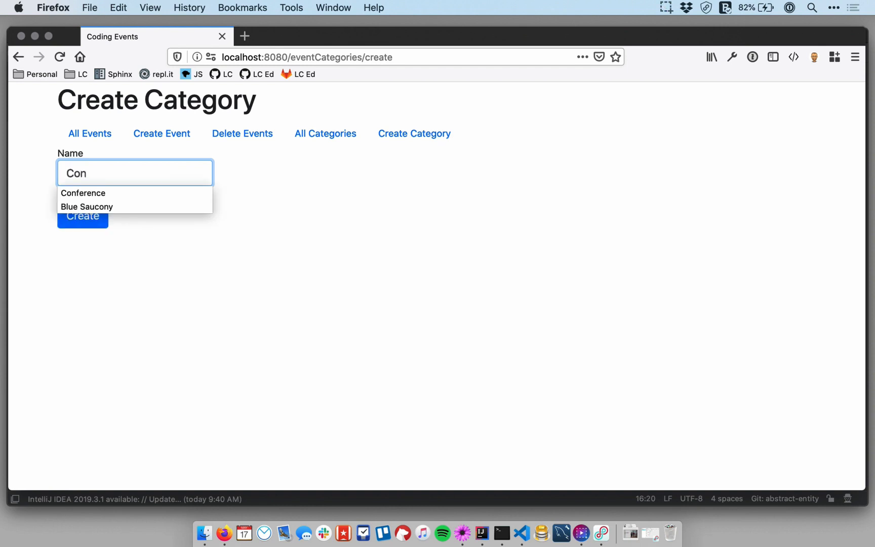
click(83, 193)
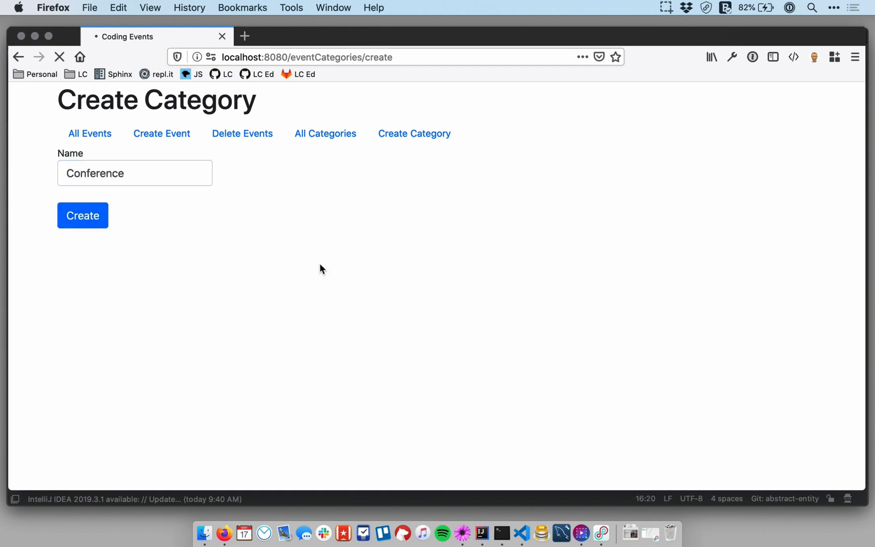
click(82, 216)
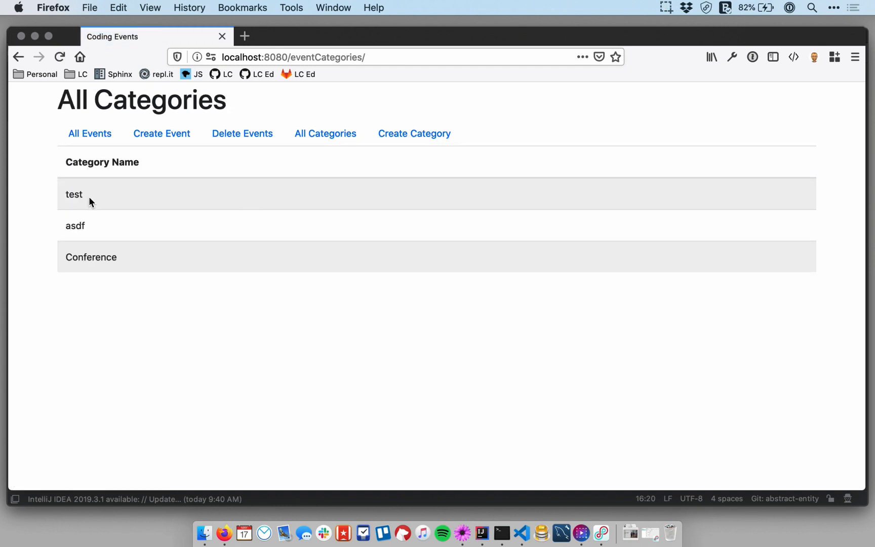
mouse_move(162, 133)
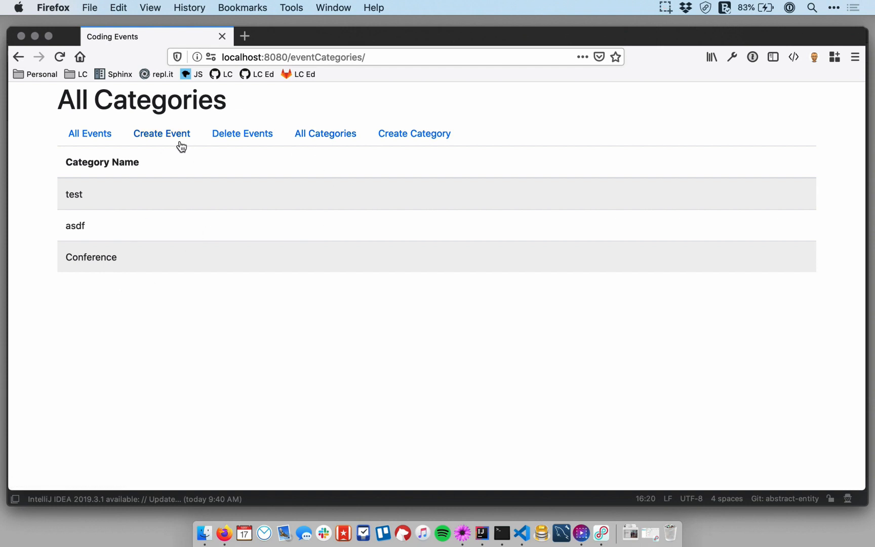
click(162, 134)
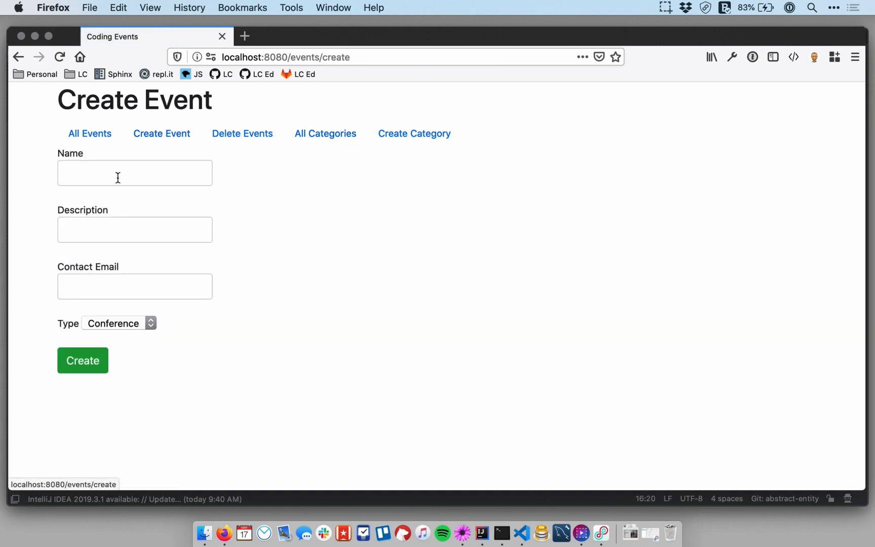
click(135, 172)
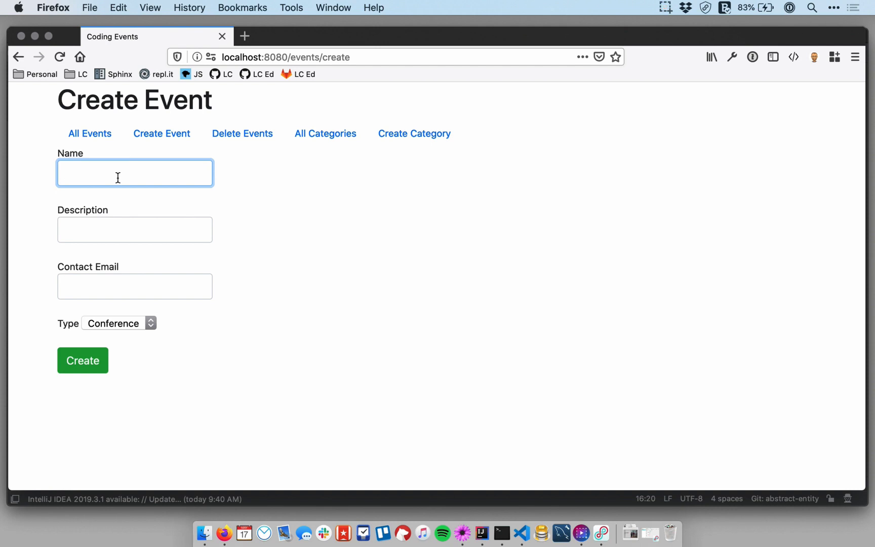
text(WWDC)
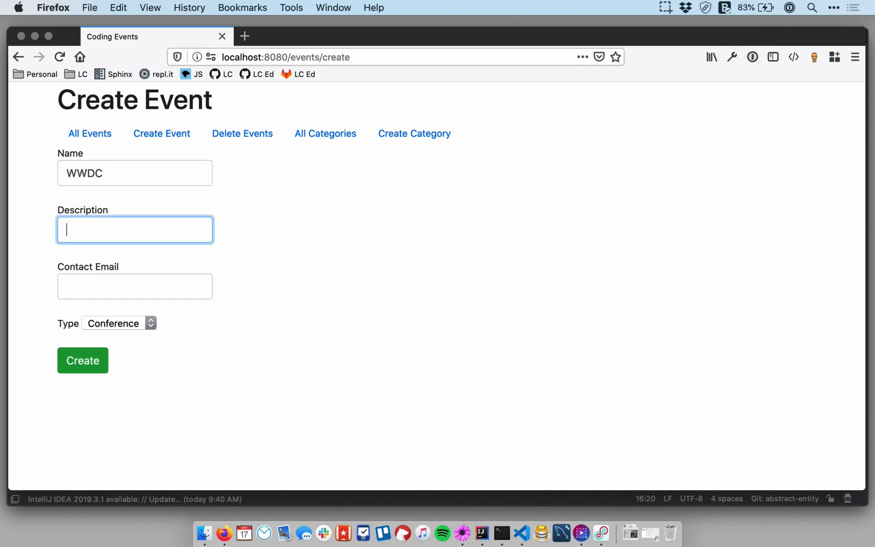
text(a)
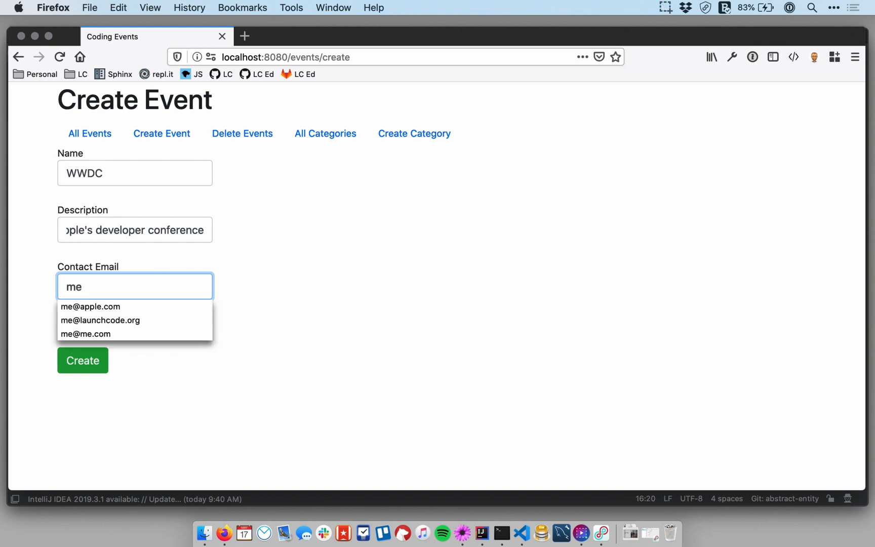
click(90, 307)
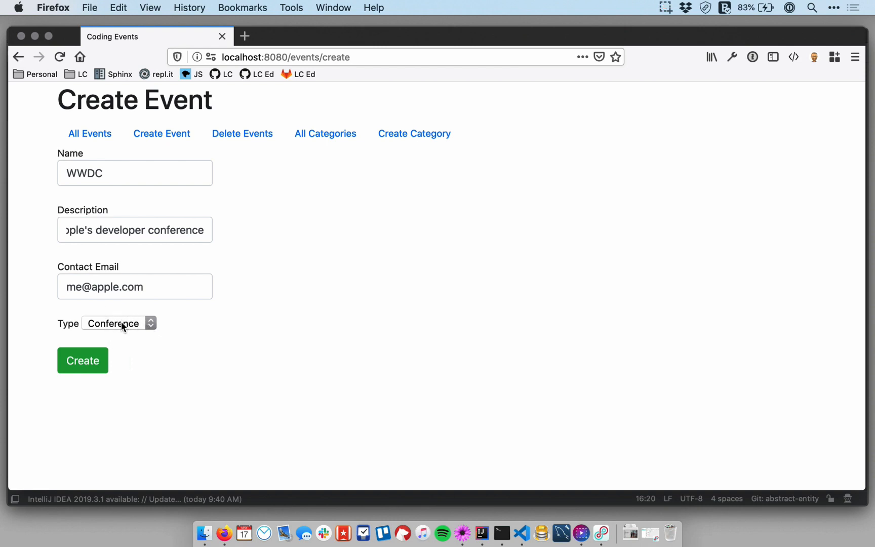
- Keep Conference as the event type and submit the WWDC event
click(118, 323)
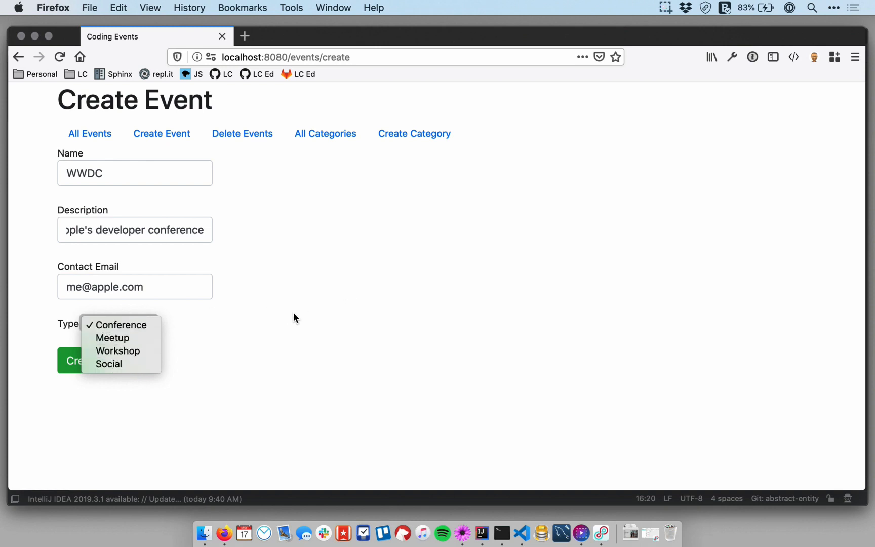
mouse_move(343, 281)
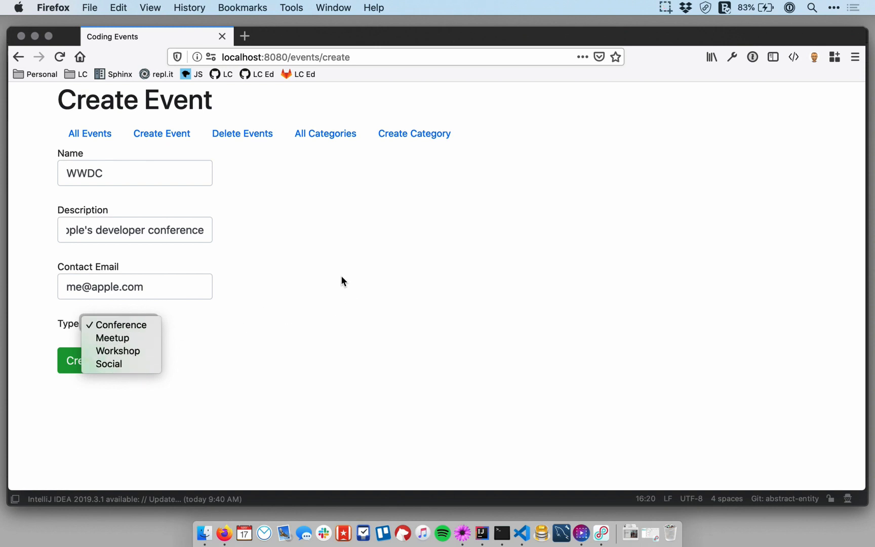
click(120, 324)
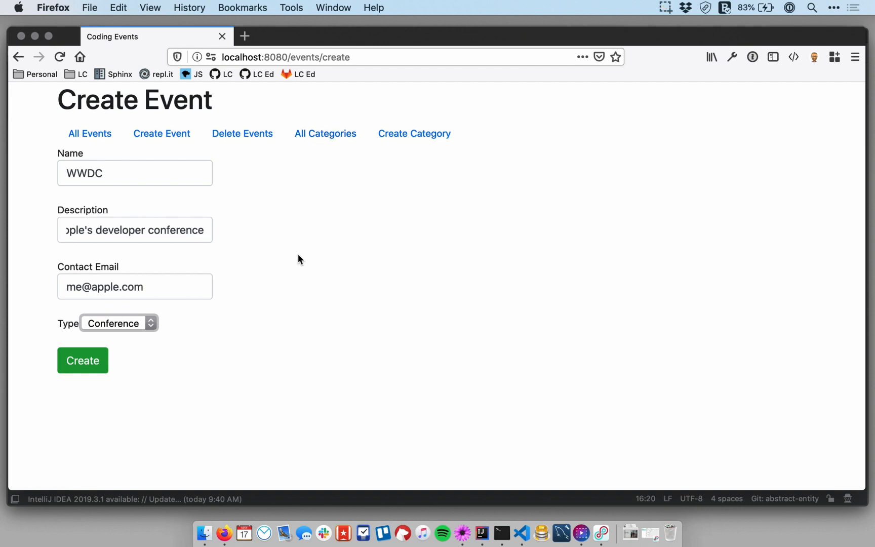
click(82, 360)
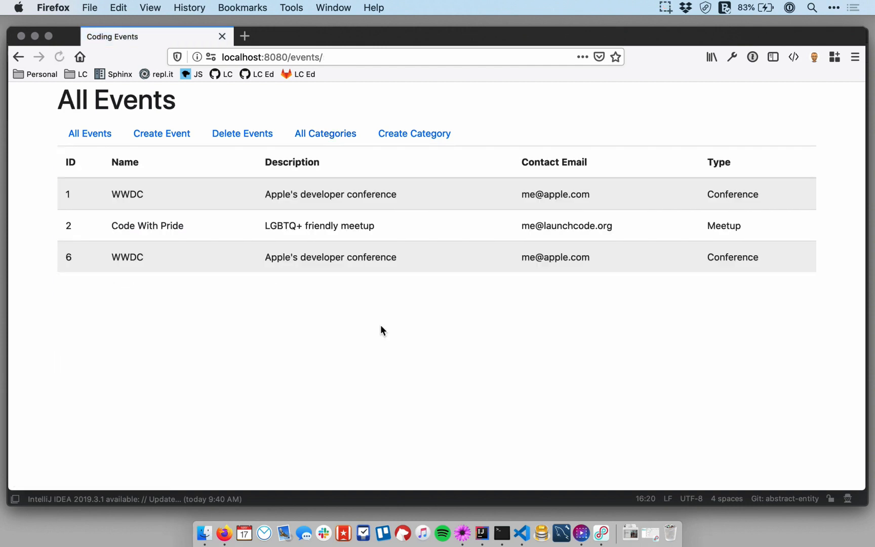